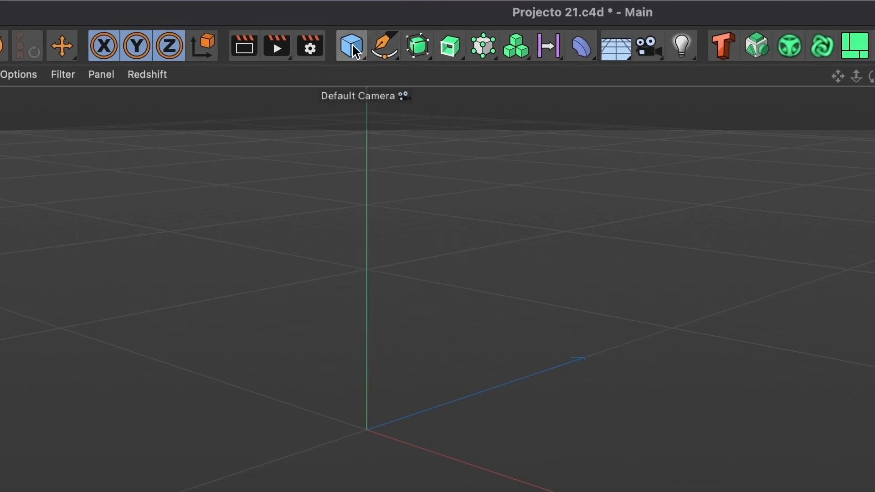
Step: Add a default 200 cm cube and flatten it into a low, wide block
click(350, 46)
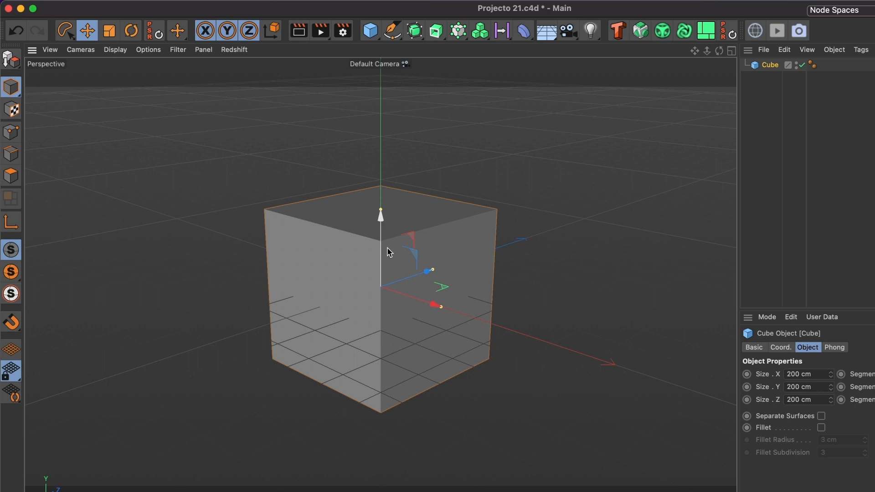
drag(380, 212, 380, 271)
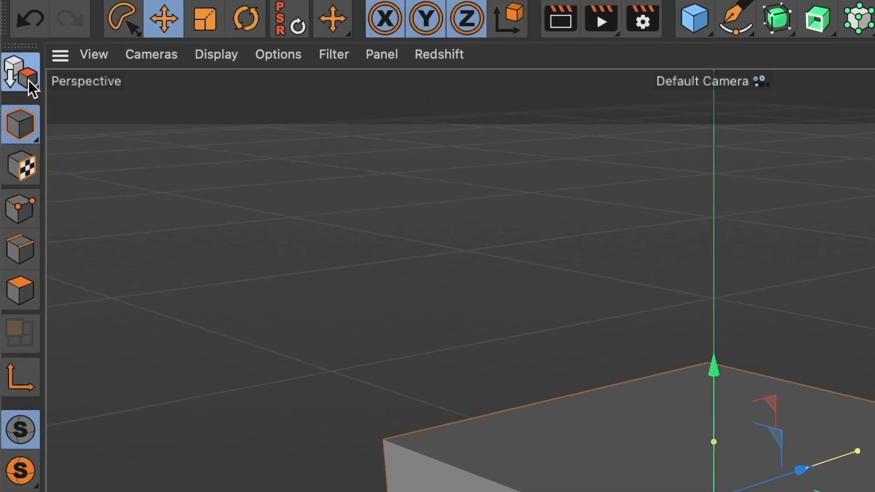
mouse_move(18, 249)
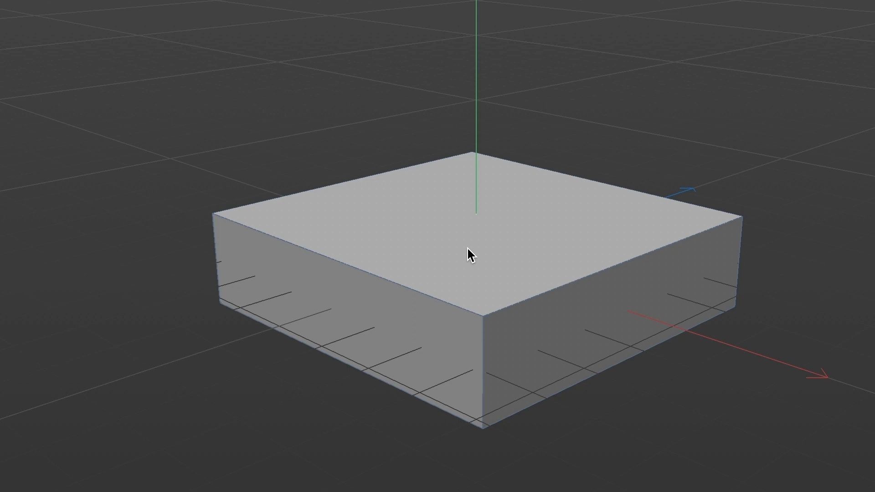
Step: Select the block's top face and inset it with Extrude Inner, leaving a border rim
click(470, 257)
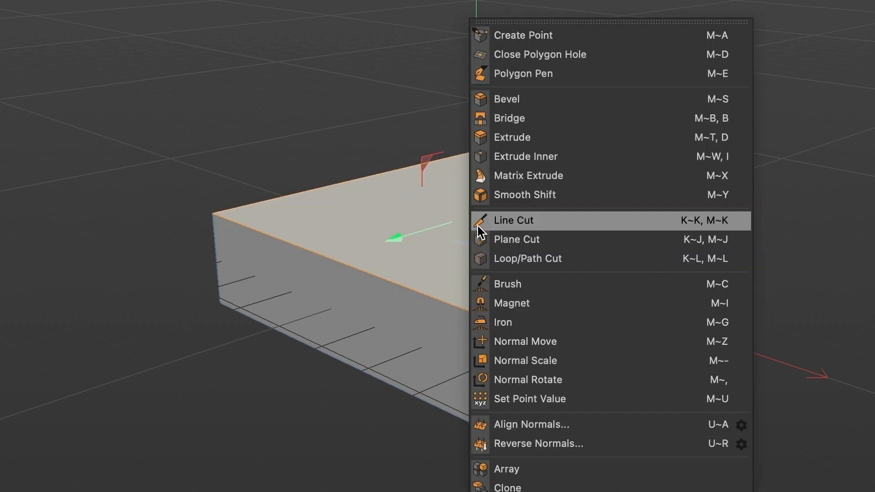
mouse_move(556, 165)
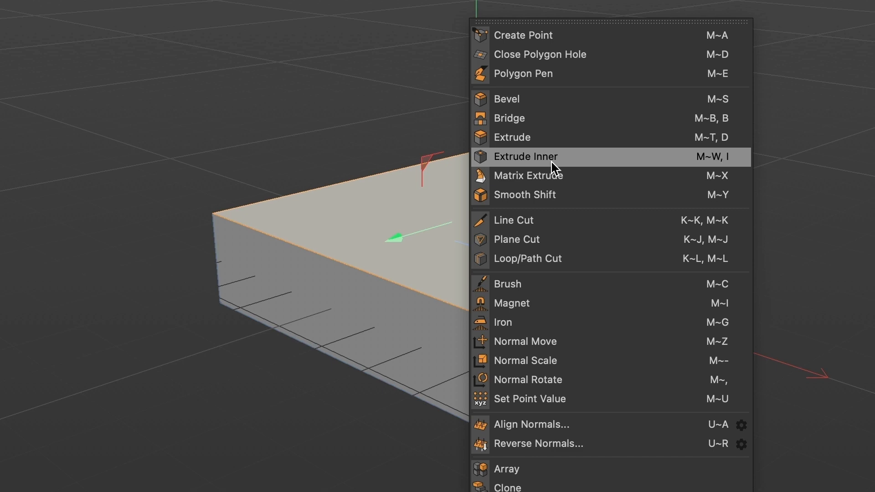
click(525, 157)
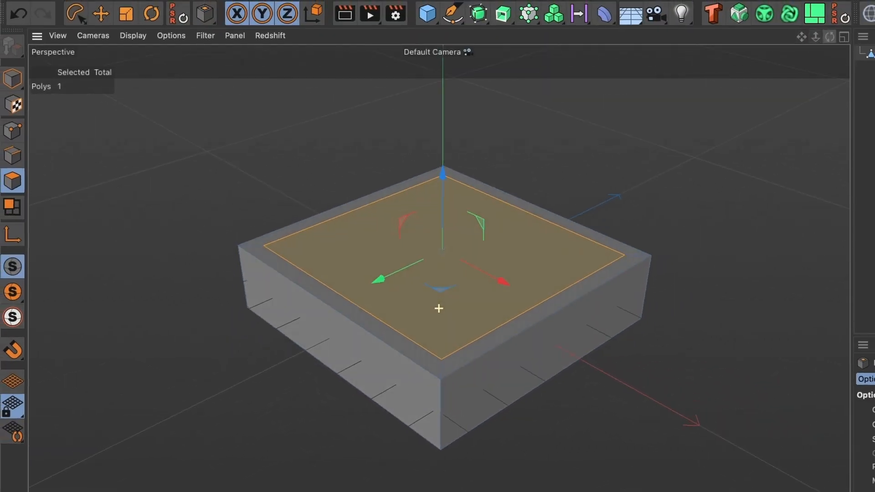
Step: Extrude the inset top face downward into an open tray, then return to Model mode
right_click(461, 281)
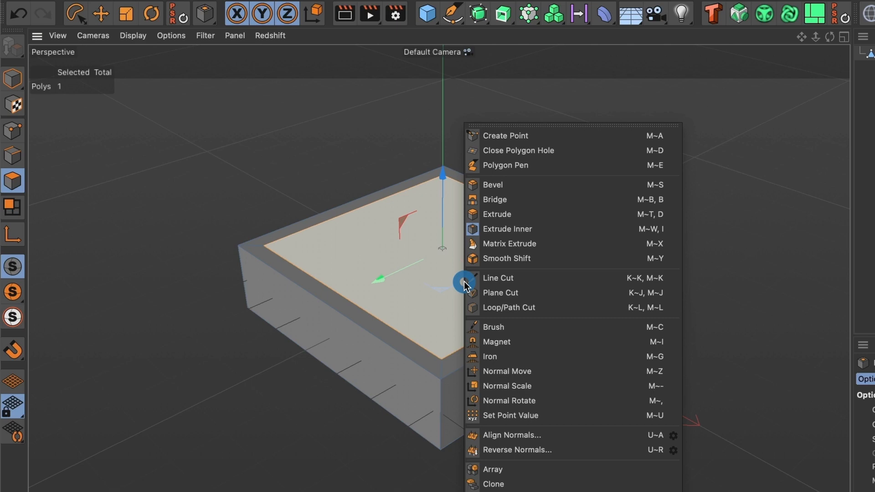
mouse_move(519, 215)
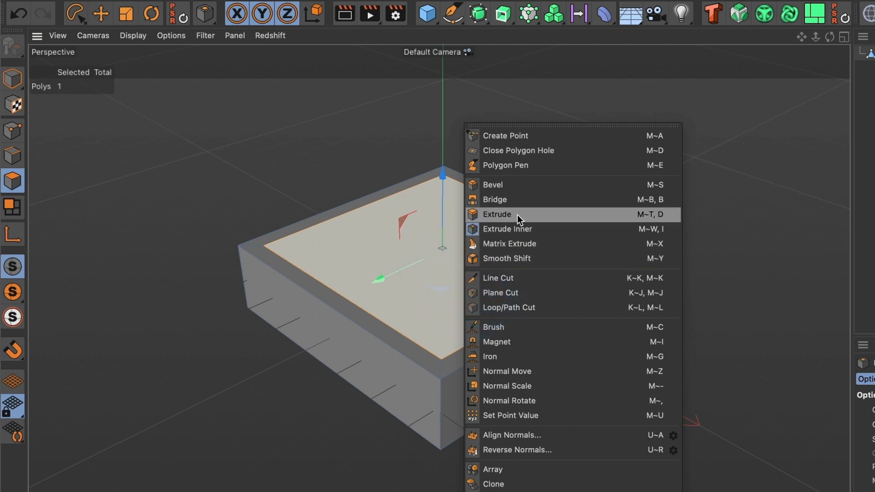
click(496, 215)
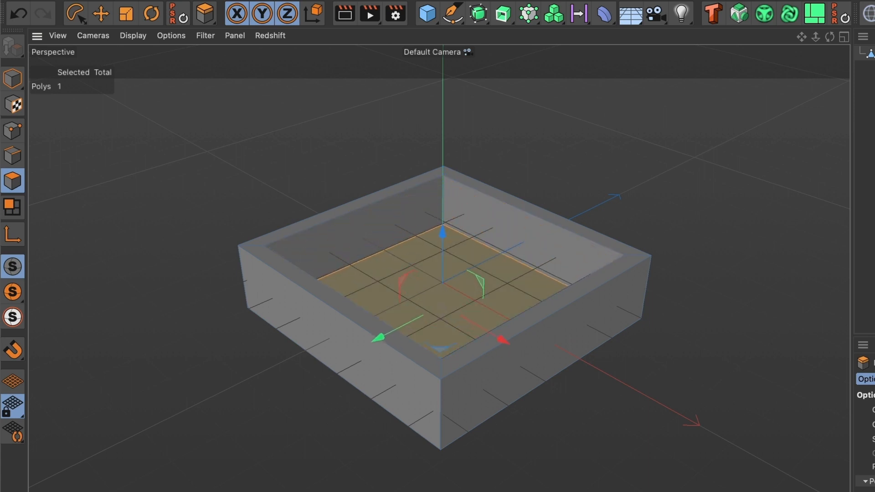
click(99, 15)
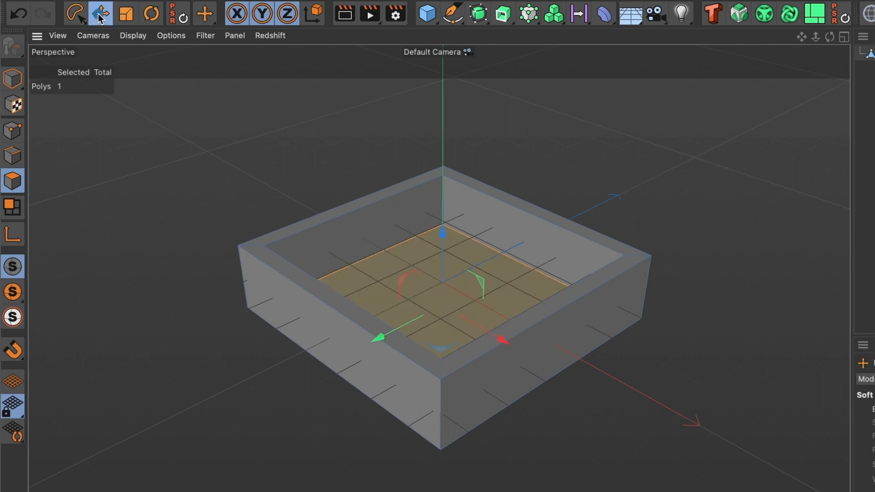
click(9, 82)
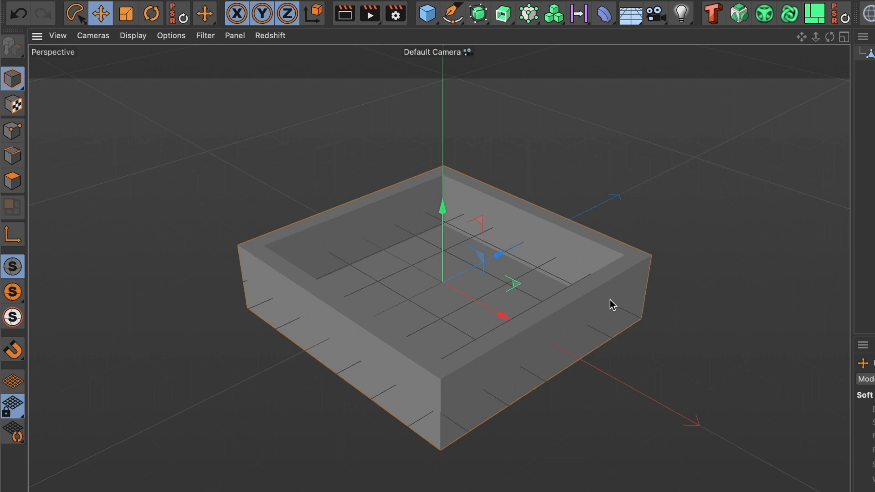
mouse_move(286, 83)
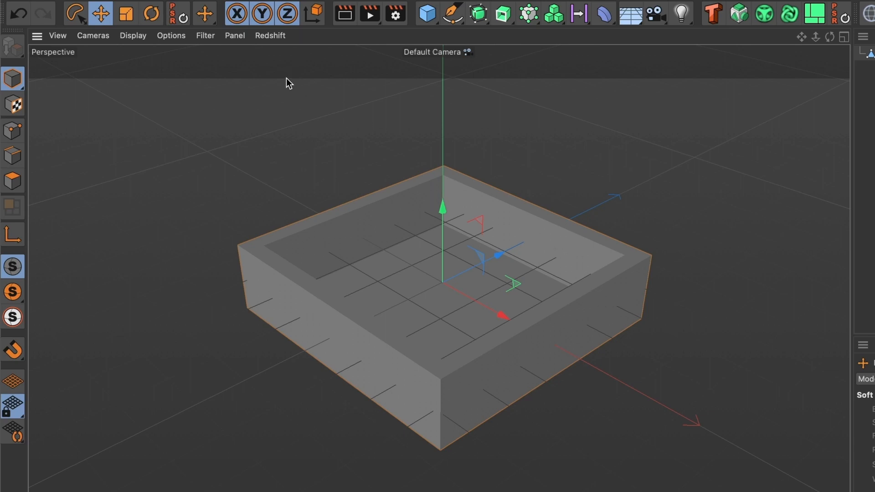
Step: Switch the viewport display to Gouraud Shading (Lines)
click(133, 36)
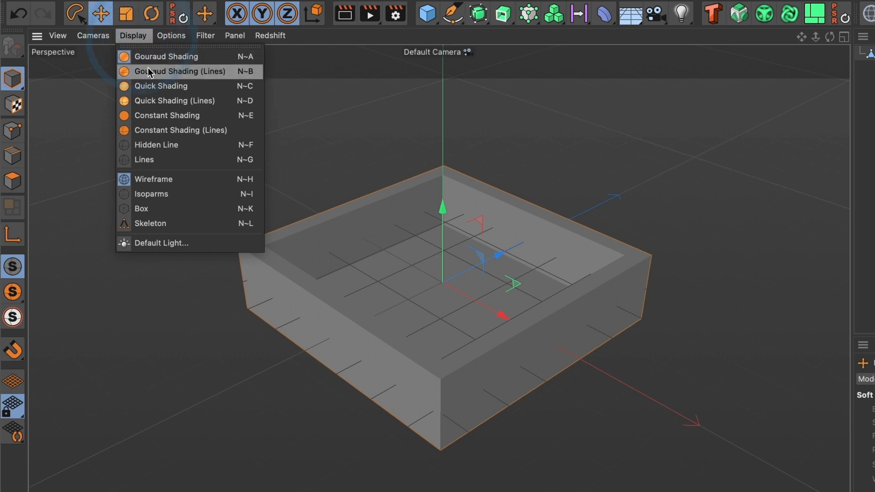
click(172, 71)
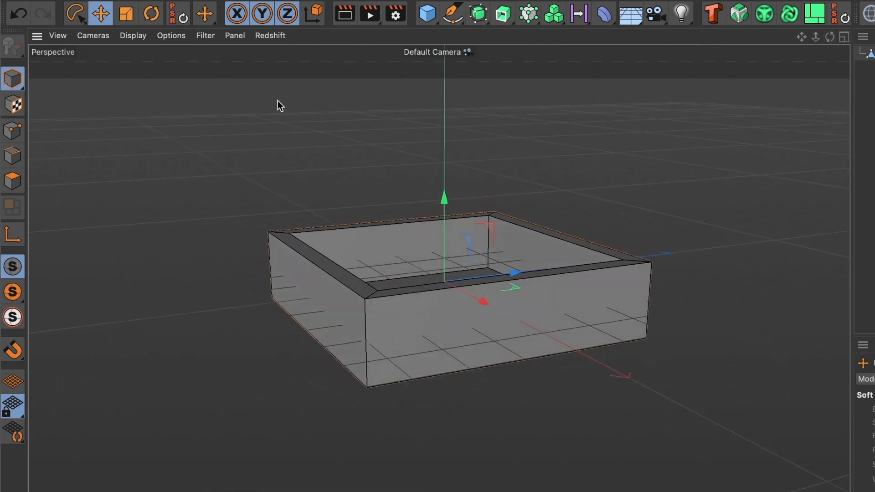
Step: Add a Disc, enlarge it into a wide floor, and raise its Disc Segments to 4
click(427, 13)
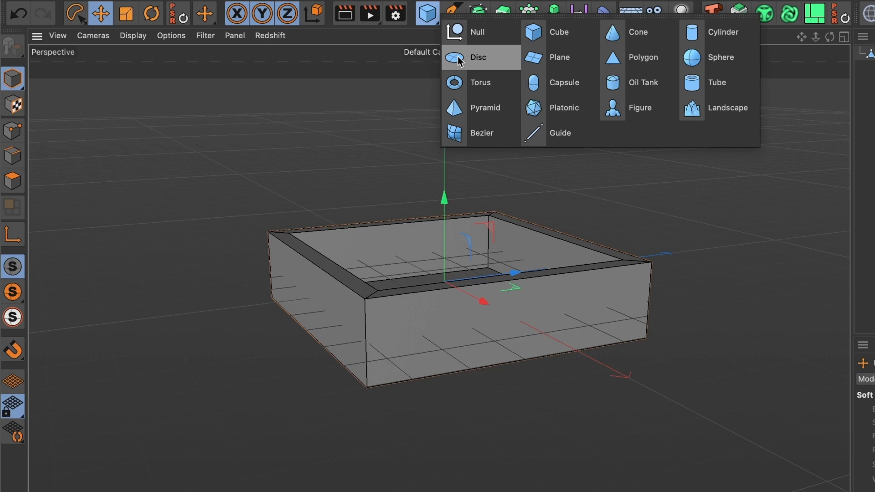
click(479, 58)
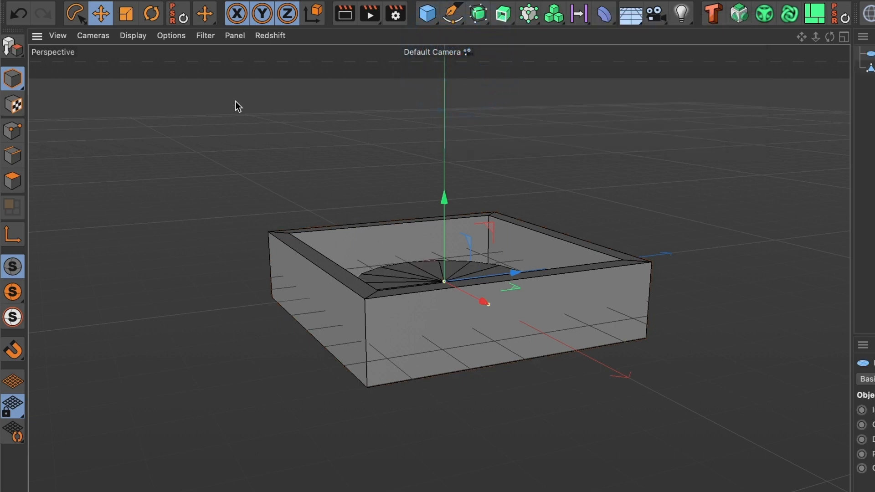
click(124, 13)
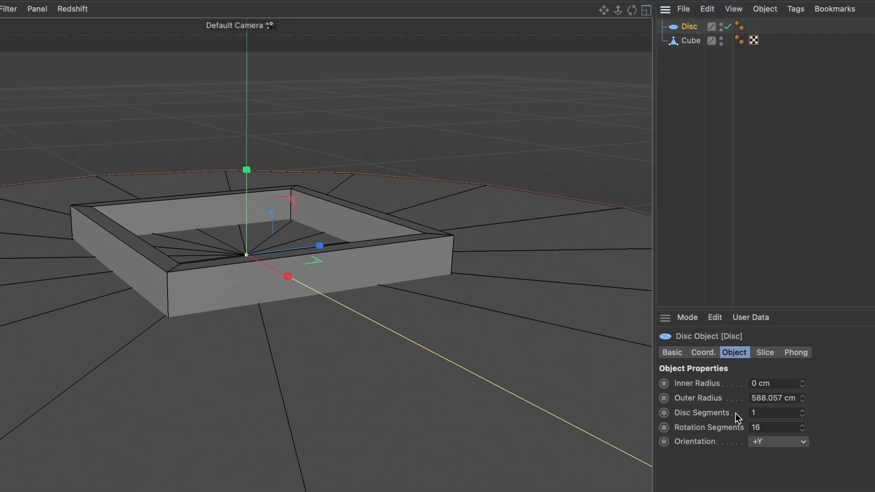
click(803, 410)
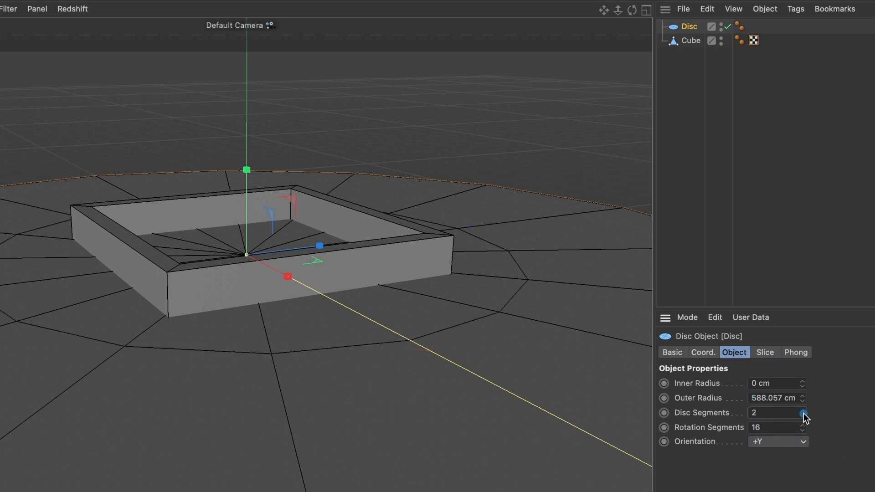
click(802, 411)
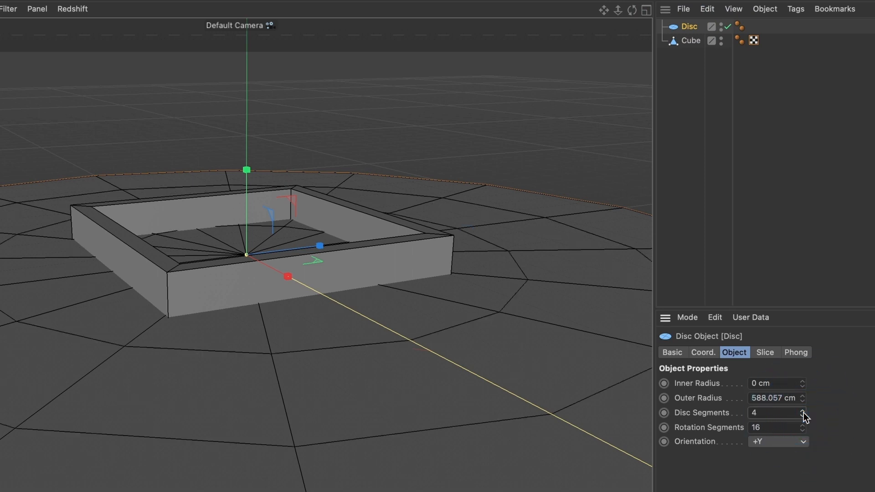
mouse_move(809, 432)
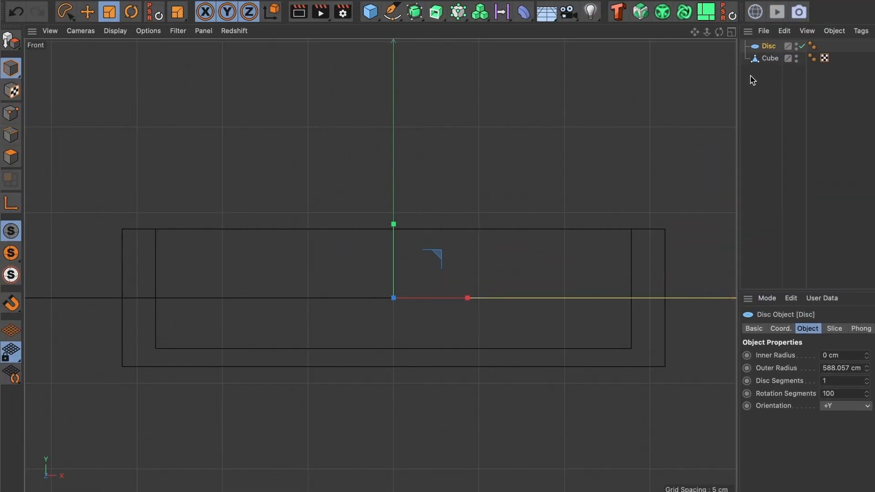
Step: Select the Cube and lift it so the tray sits on top of the disc floor
click(769, 58)
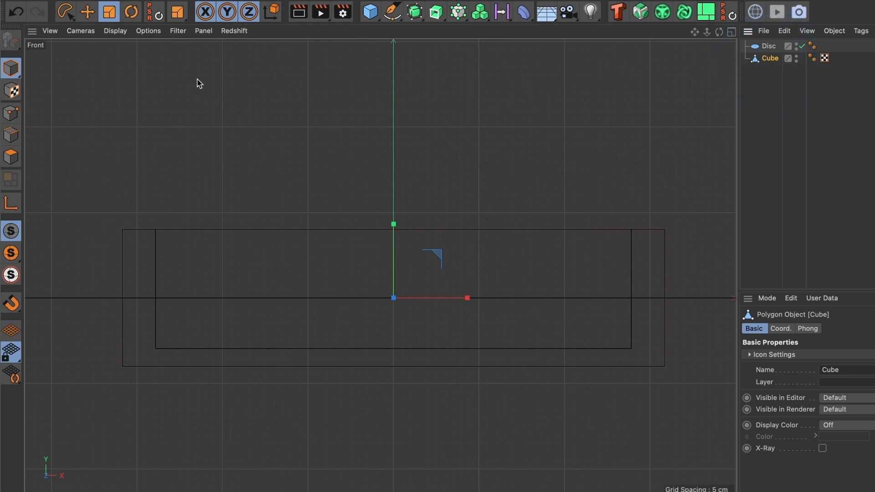
click(86, 11)
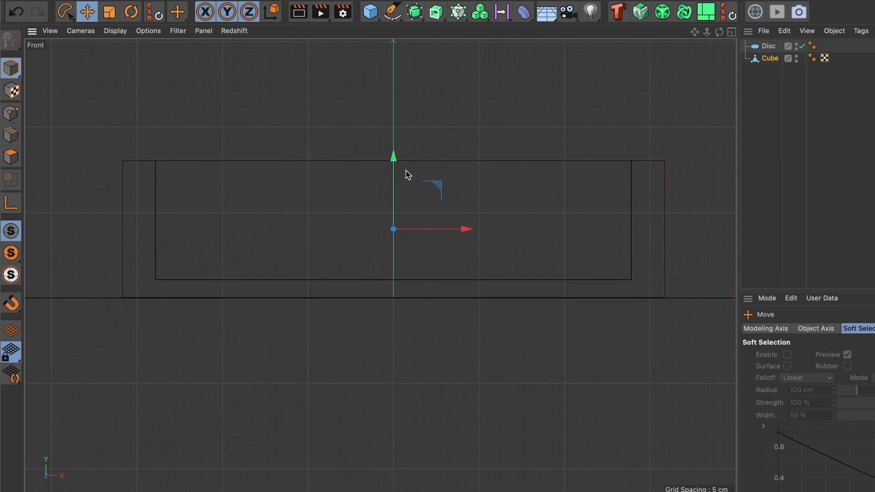
click(731, 31)
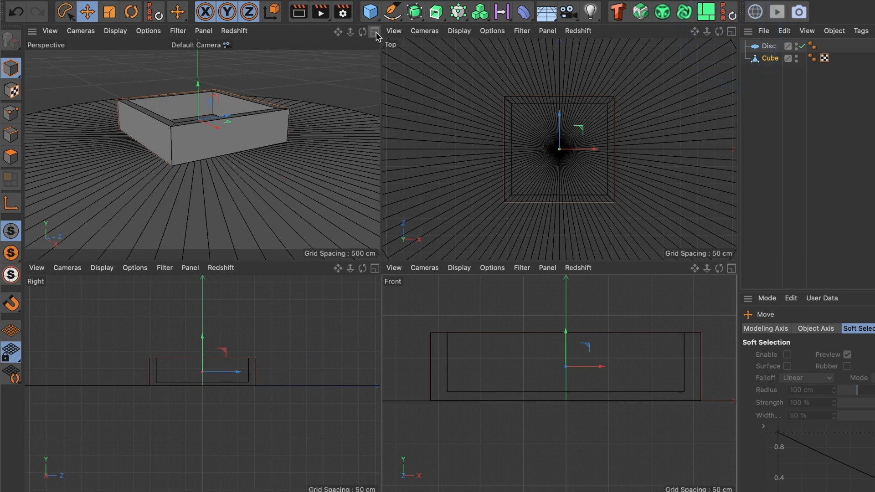
click(371, 31)
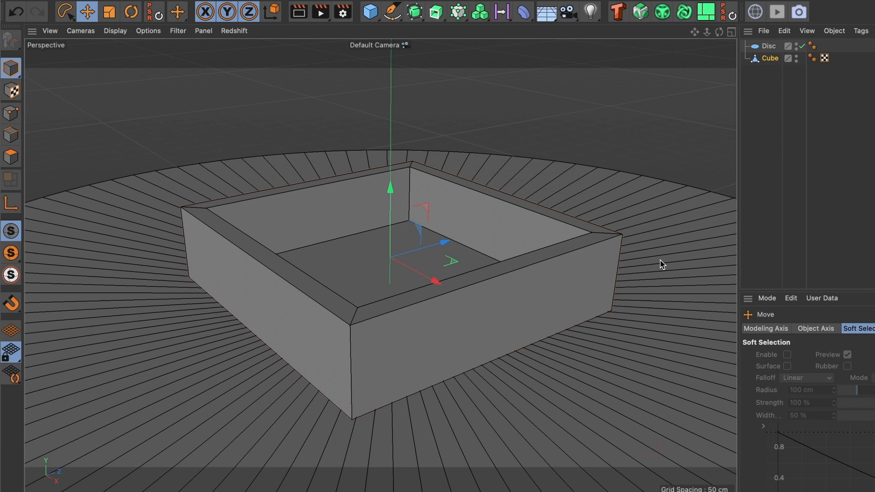
Step: Add a particle emitter, raise it above the box floor, and play the animation from the start
click(499, 18)
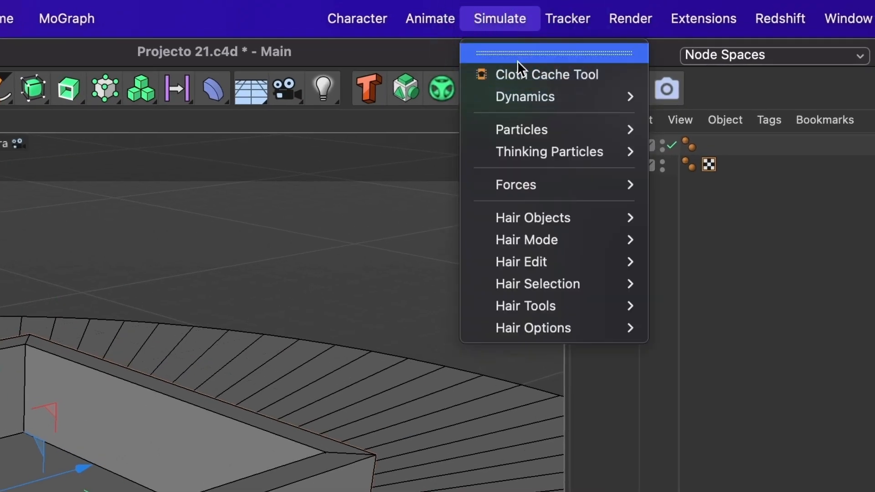
mouse_move(521, 129)
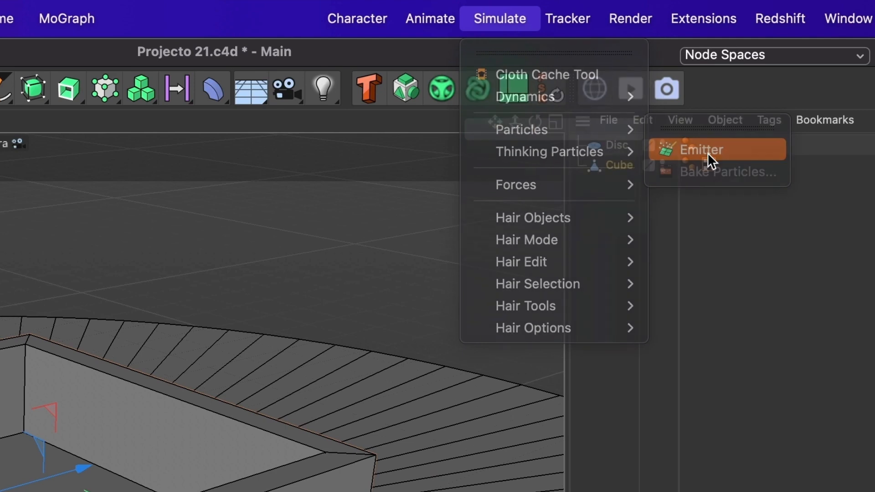
click(701, 150)
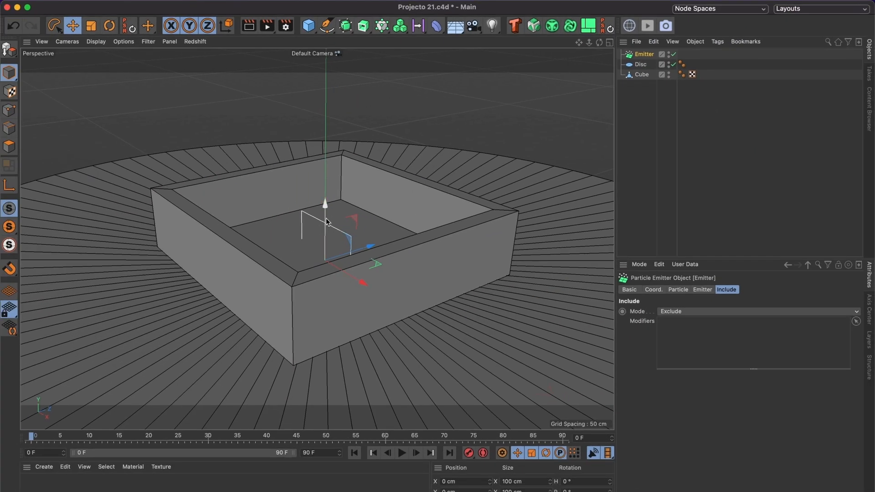
drag(325, 204, 325, 148)
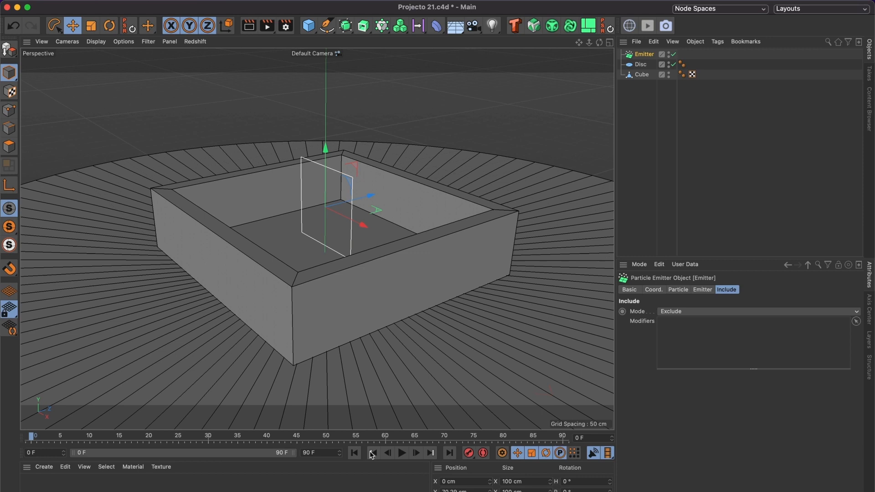
click(400, 454)
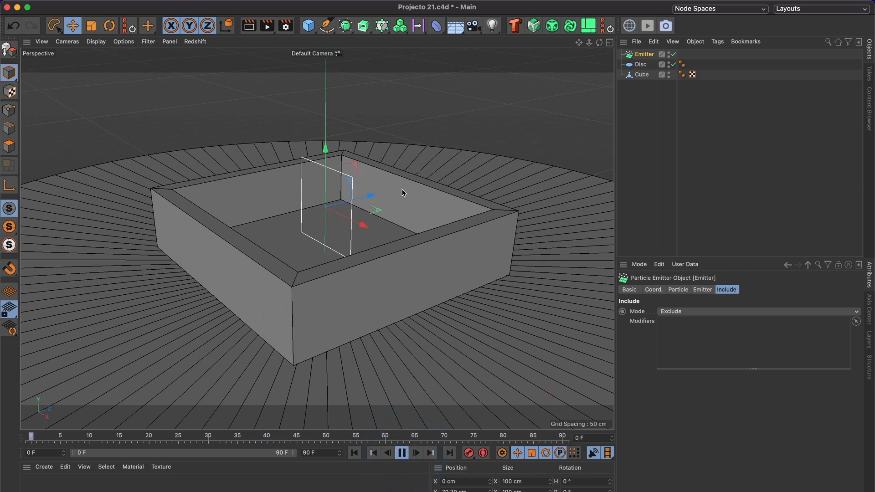
click(401, 454)
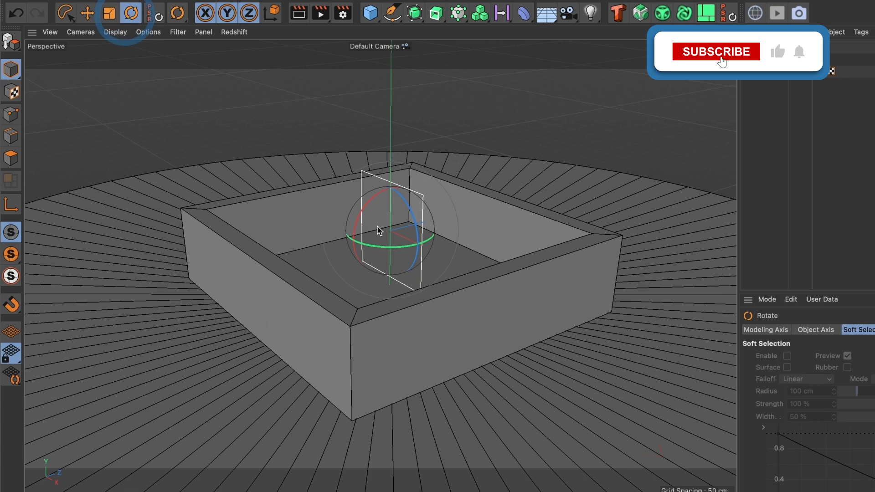
Step: Lower the emitter flat into the tray and scale it up to span the floor
click(717, 51)
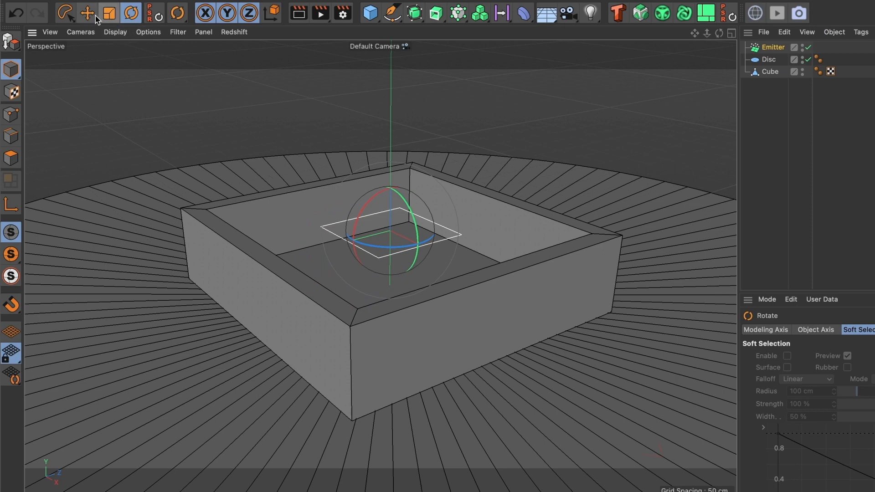
click(87, 11)
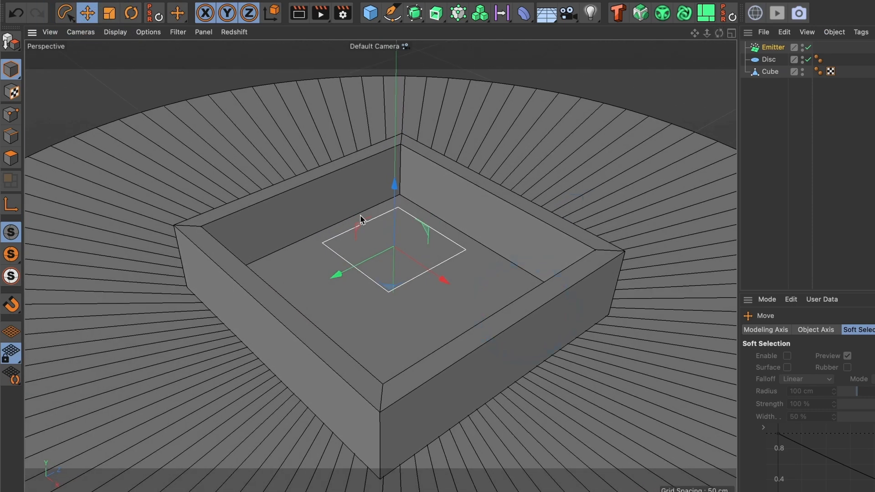
drag(395, 184, 395, 234)
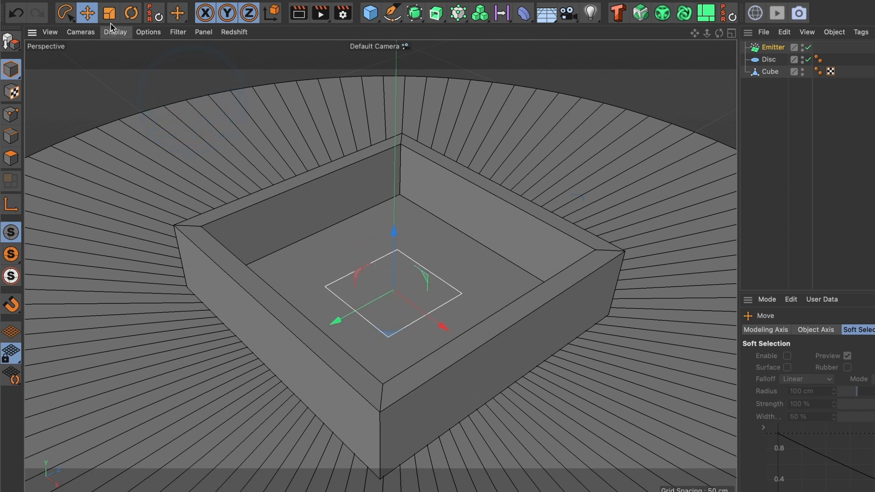
click(113, 10)
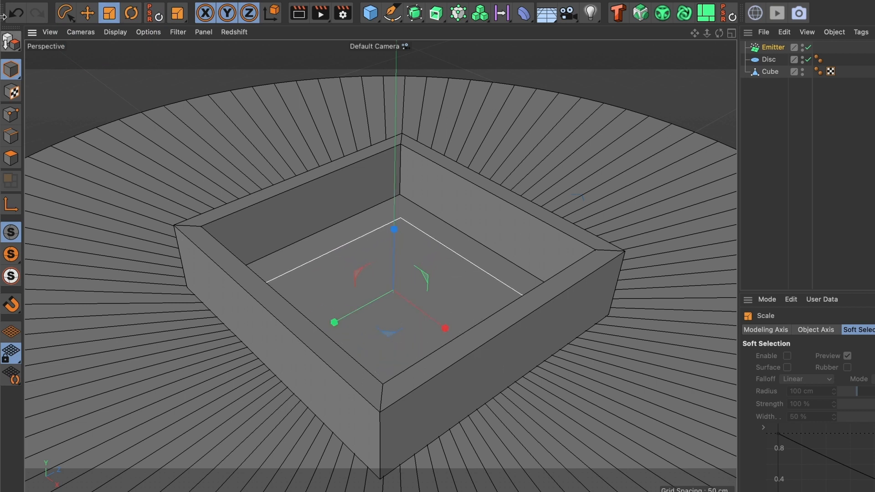
click(87, 13)
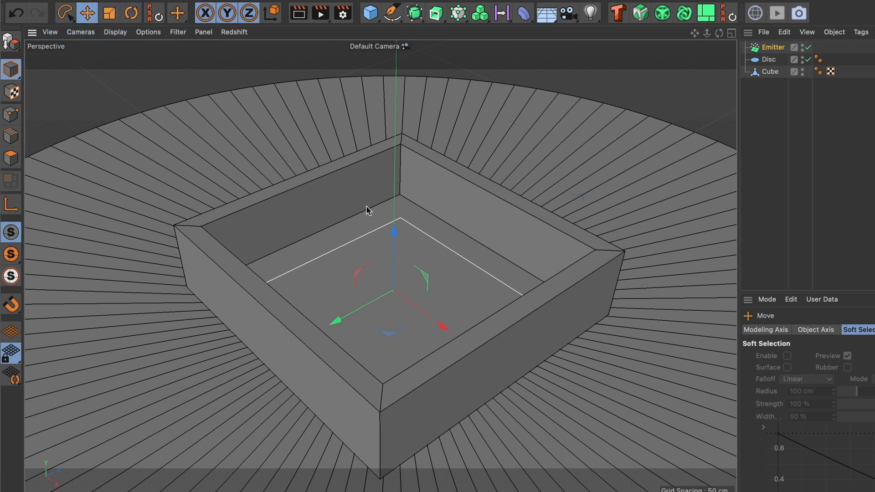
Step: Add a sphere with 25 segments and shrink it into a small ball inside the tray
click(772, 47)
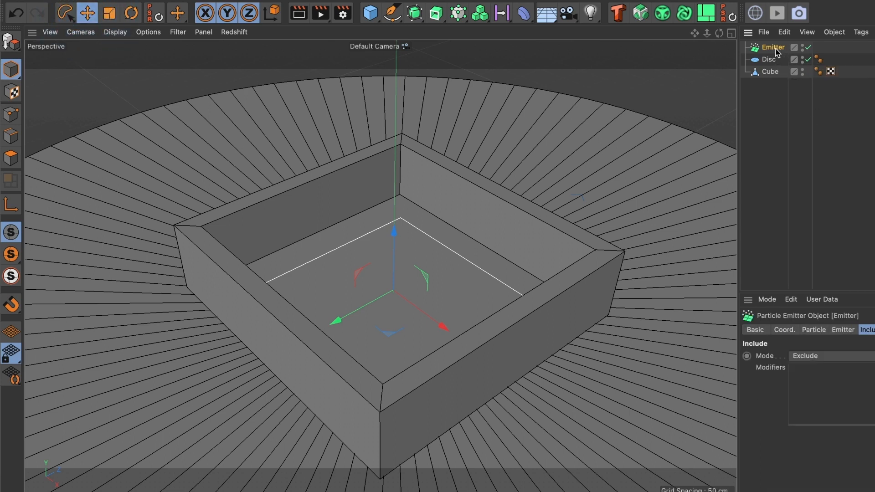
mouse_move(768, 53)
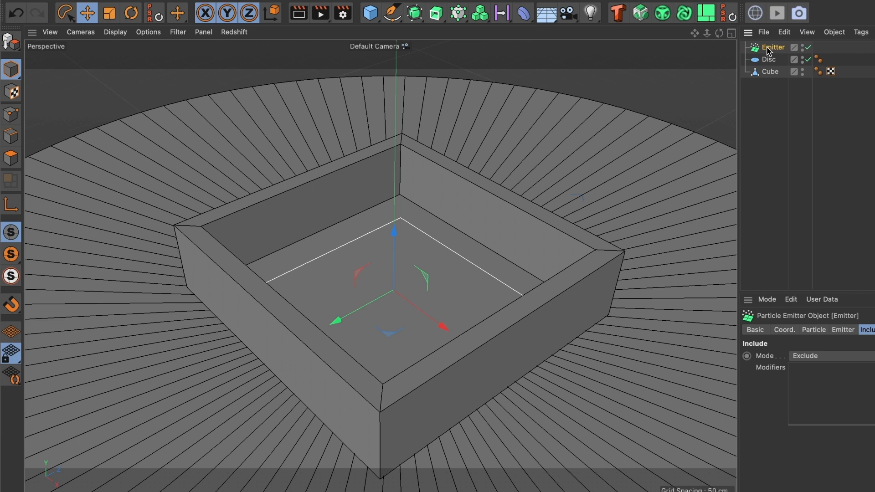
click(368, 12)
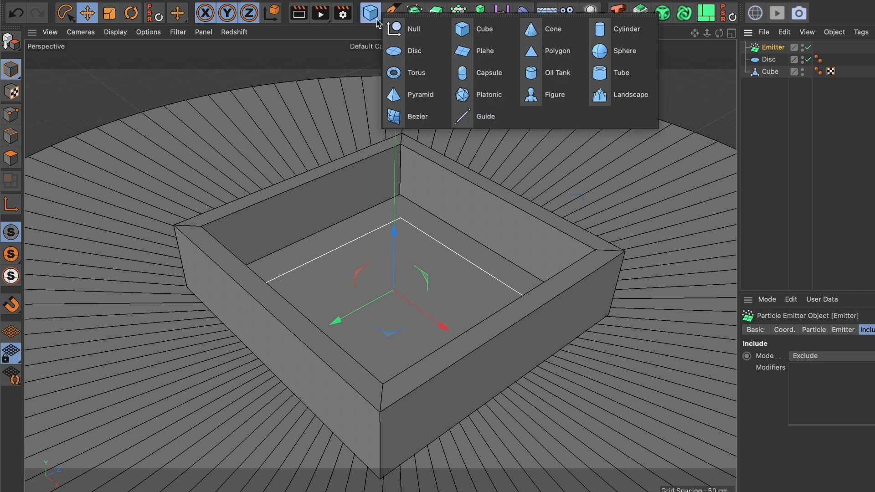
click(599, 50)
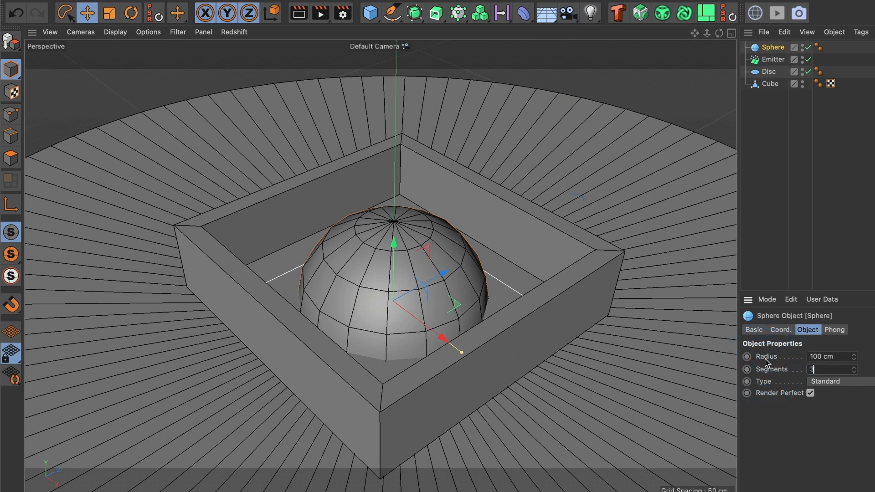
text(30)
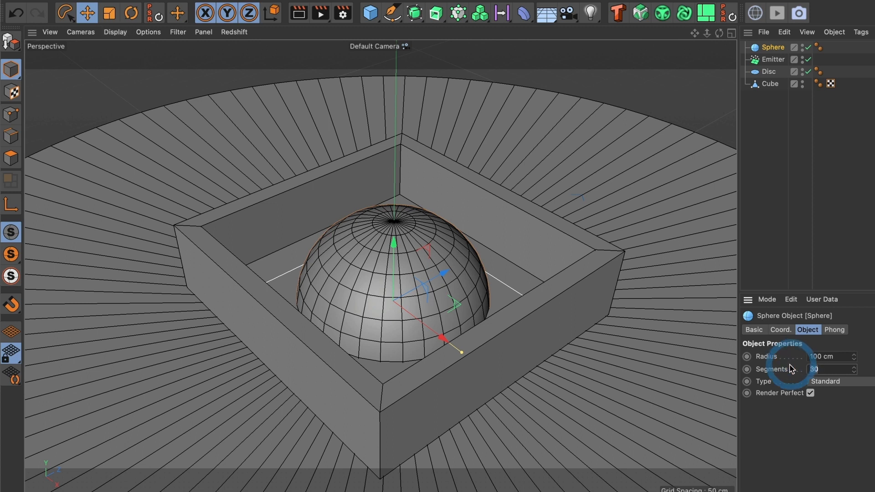
text(25)
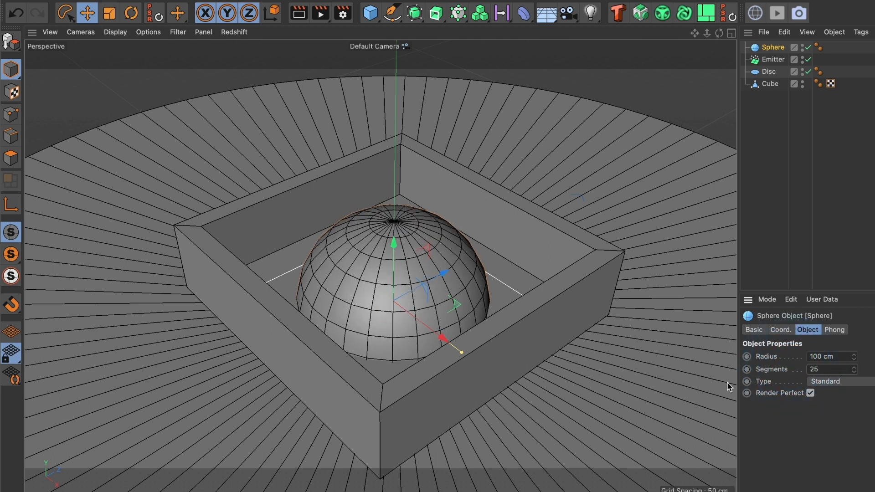
click(111, 13)
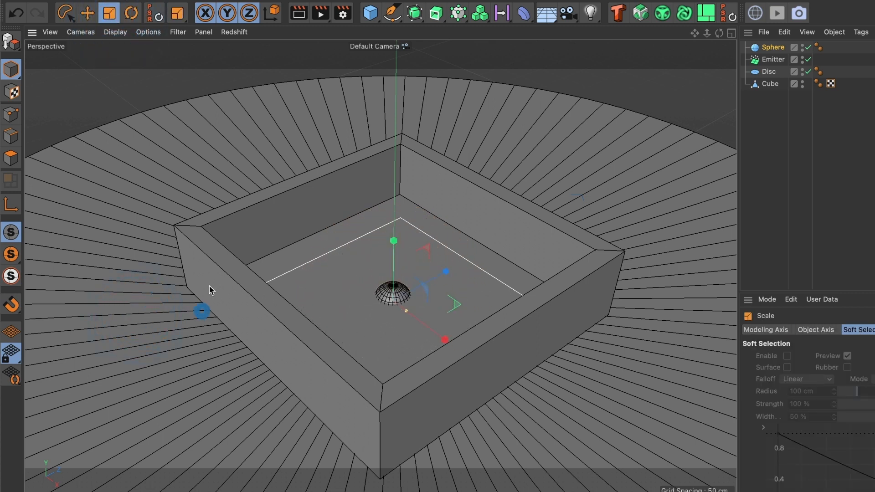
click(88, 13)
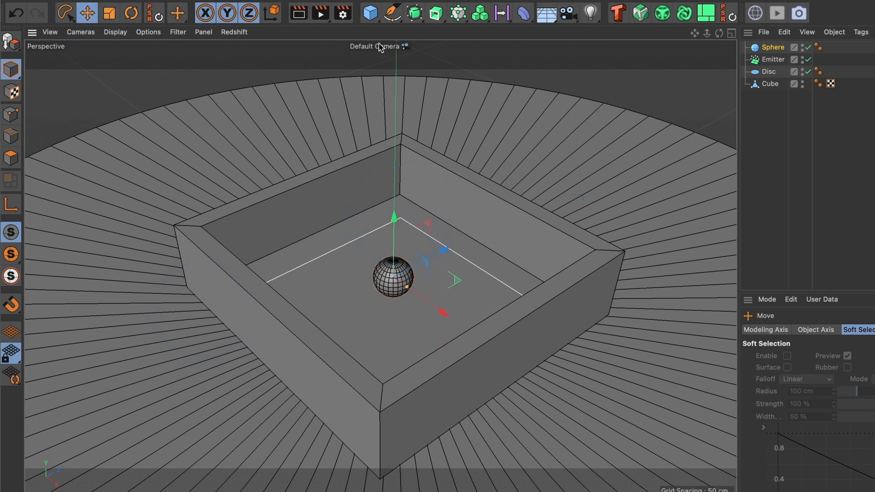
Step: Add a capsule and a cube, scaling each down and placing them beside the sphere
click(369, 12)
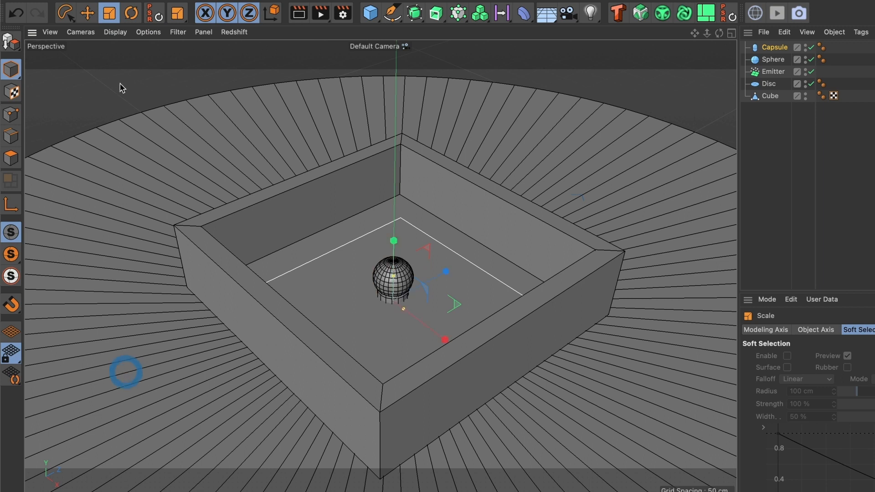
click(88, 12)
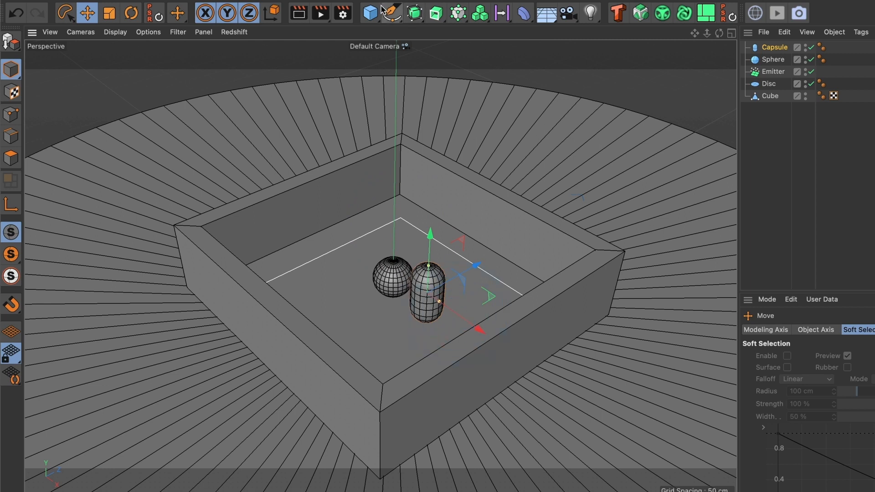
click(370, 11)
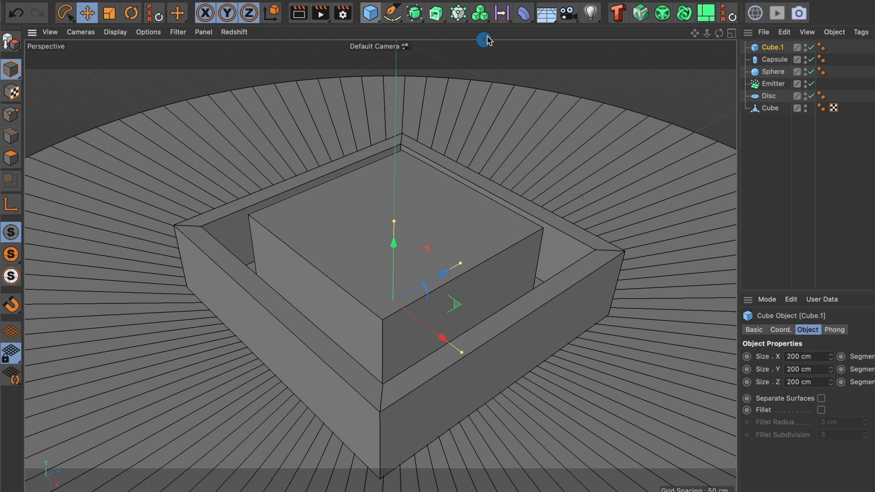
click(112, 13)
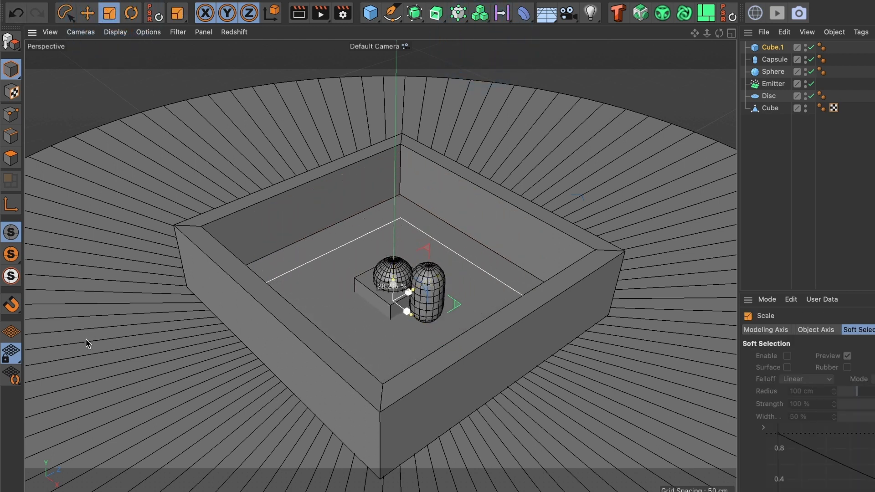
click(89, 13)
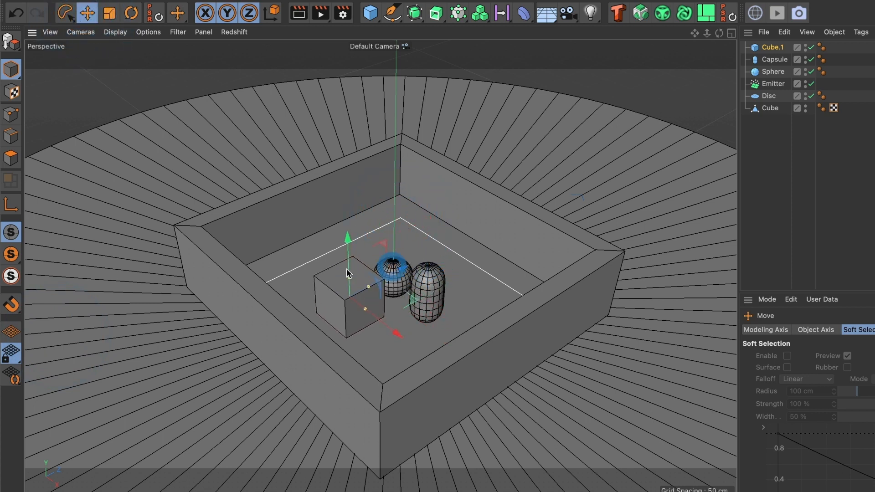
click(110, 12)
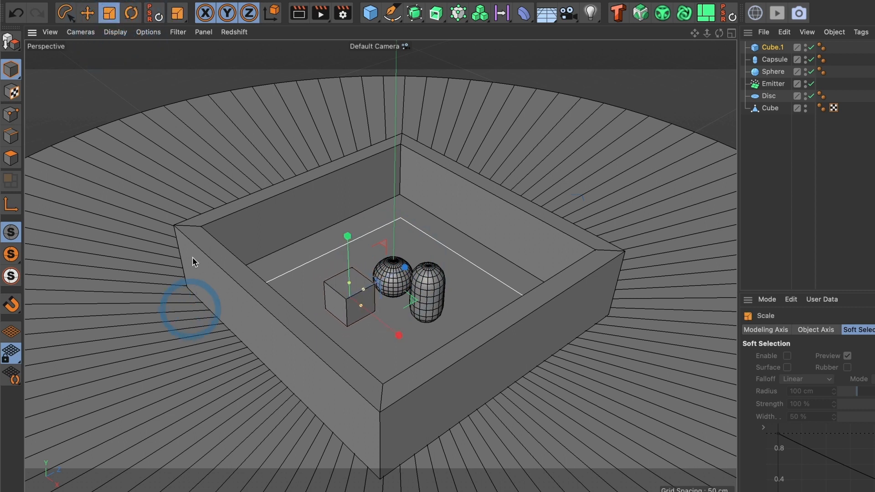
Step: Nest Sphere, Capsule and Cube.1 under the Emitter in the Object Manager
click(88, 12)
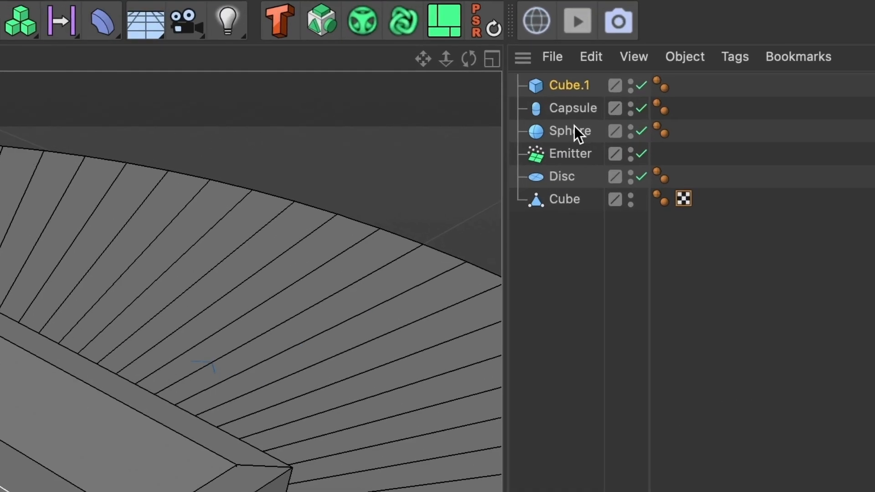
click(572, 108)
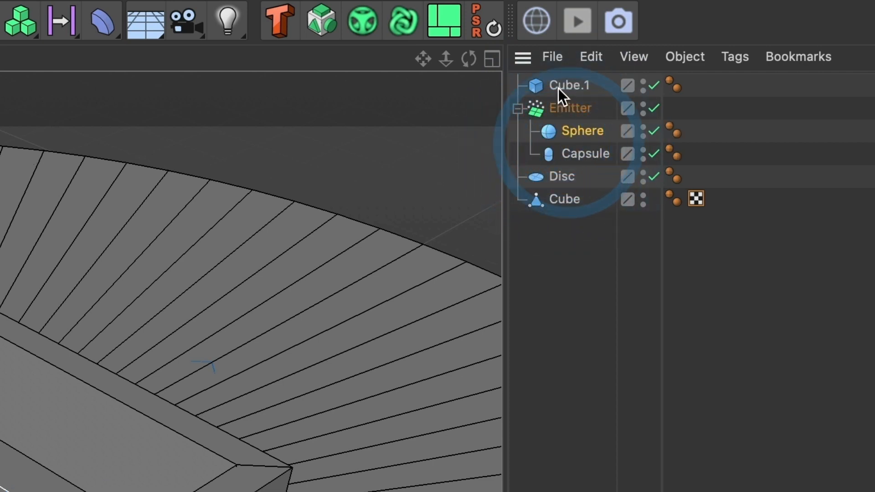
drag(569, 85, 569, 107)
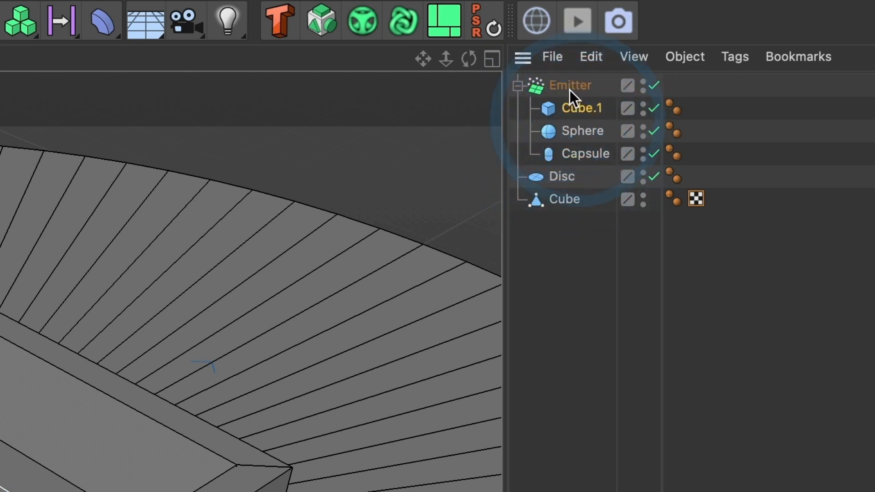
mouse_move(571, 96)
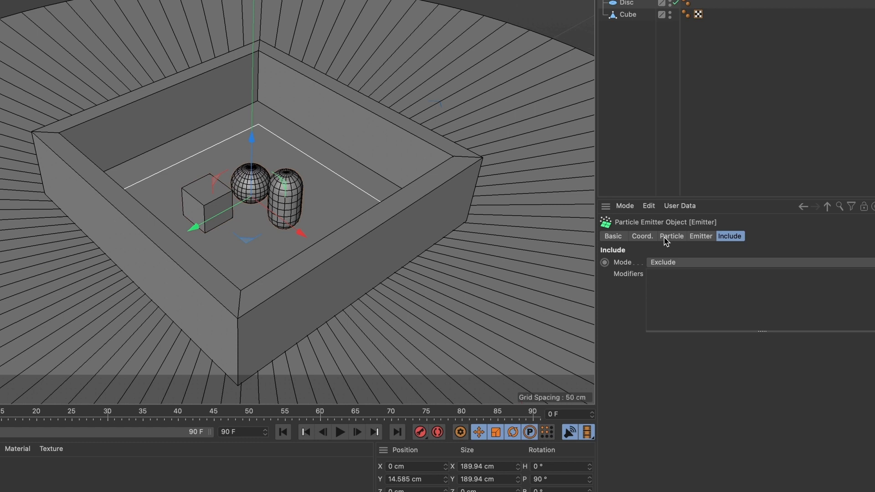
Step: Enable Show Objects in the Emitter's Particle tab and preview the emission
click(672, 236)
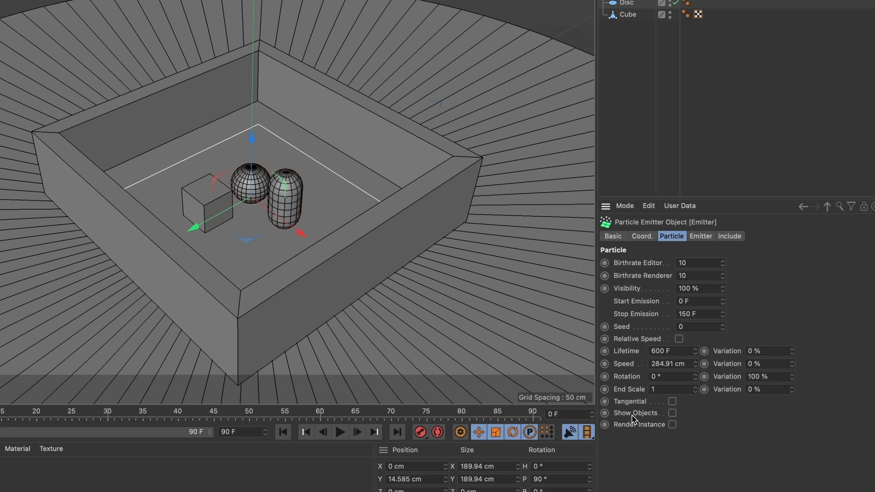
mouse_move(672, 413)
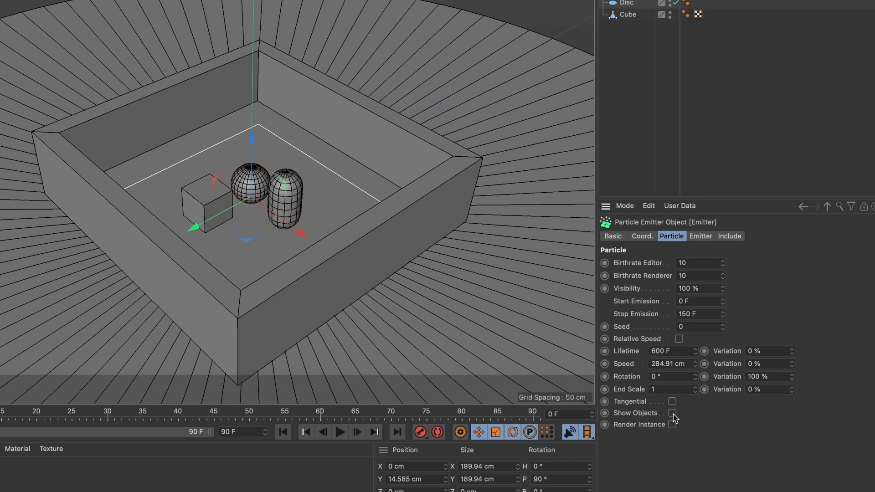
click(673, 413)
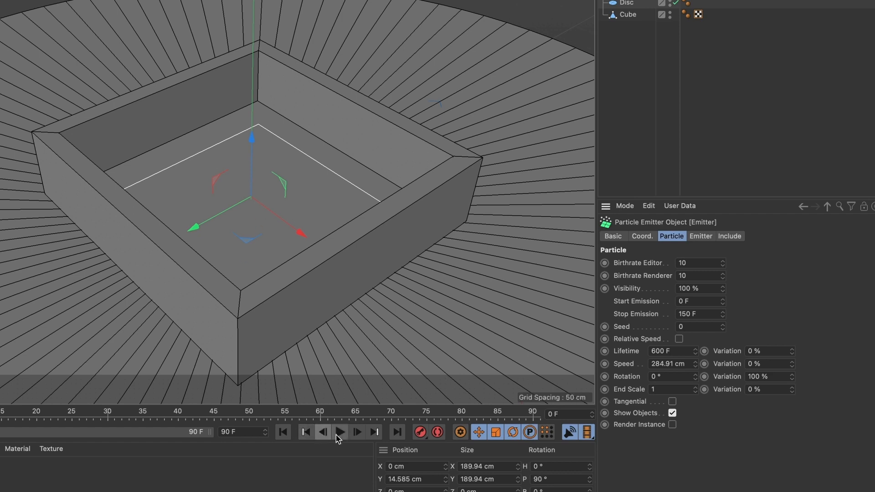
click(338, 432)
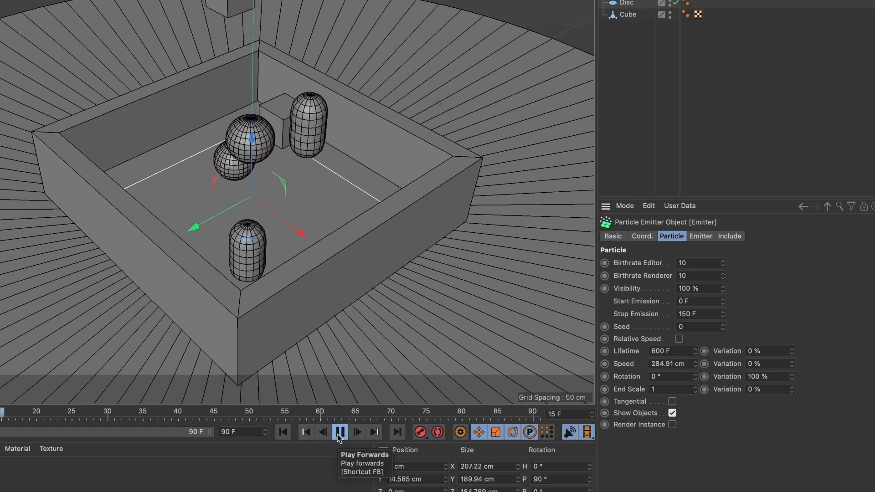
click(339, 432)
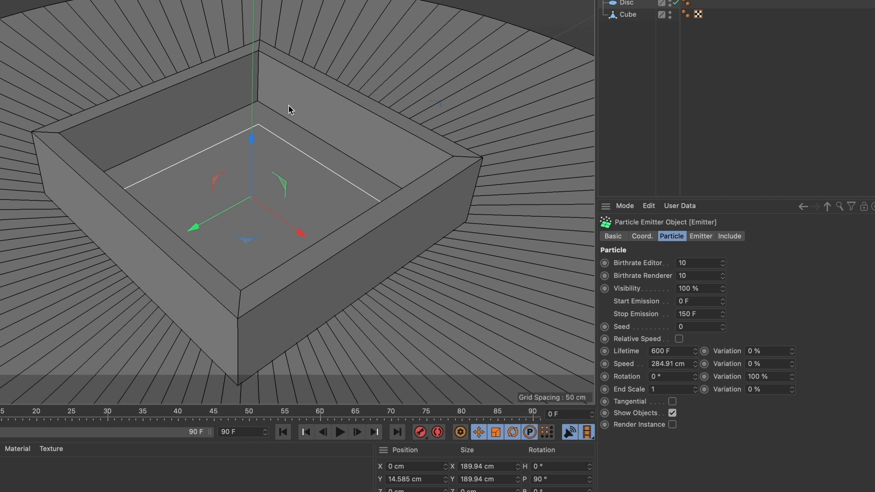
mouse_move(412, 131)
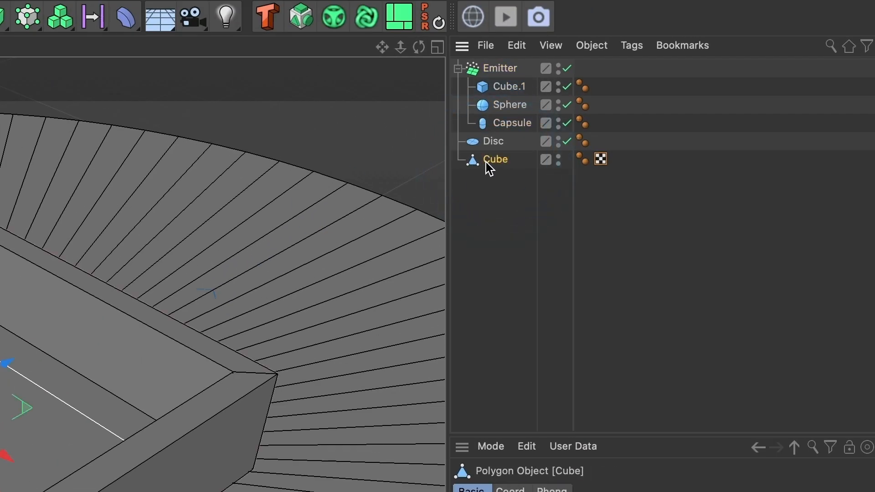
Step: Add a Collider Body dynamics tag to the Disc floor
right_click(496, 159)
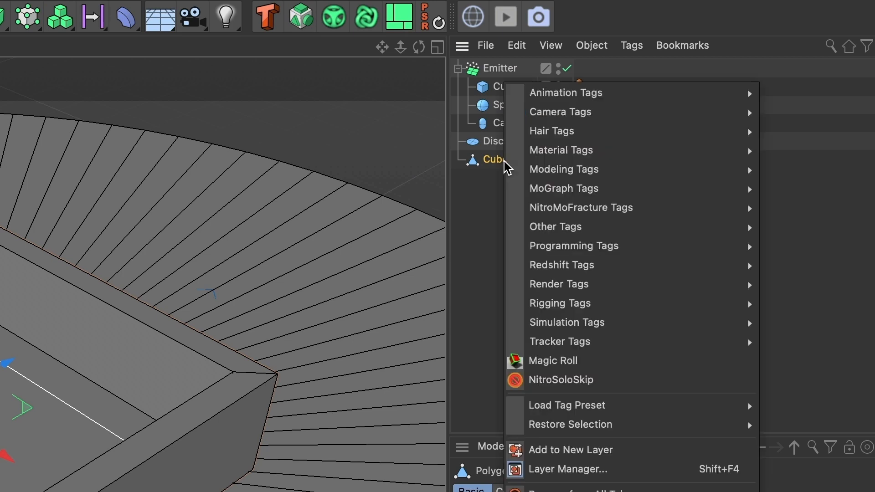
mouse_move(555, 325)
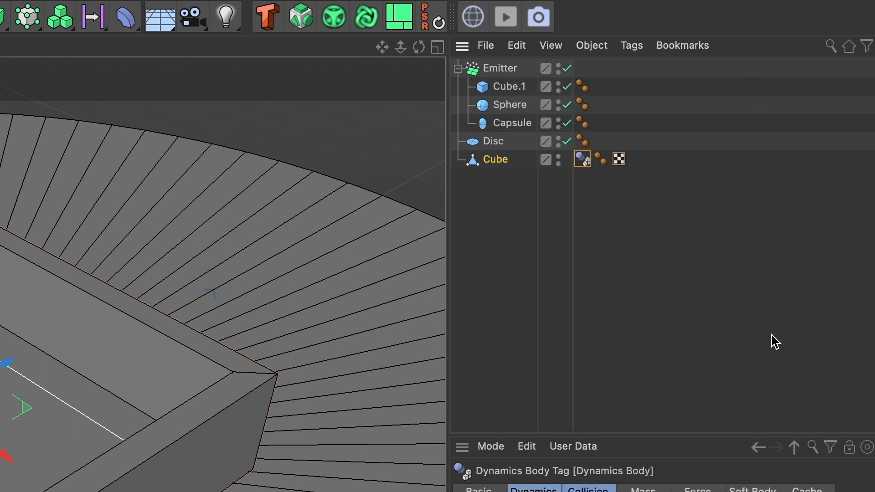
mouse_move(275, 271)
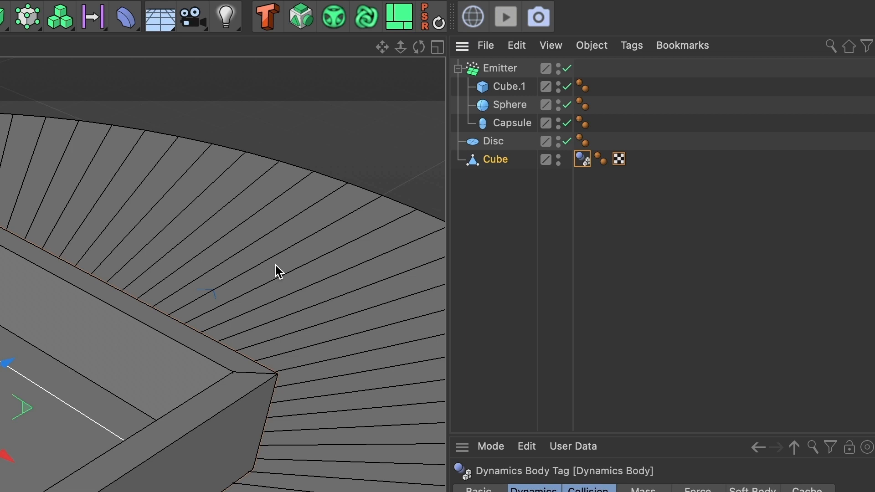
click(493, 141)
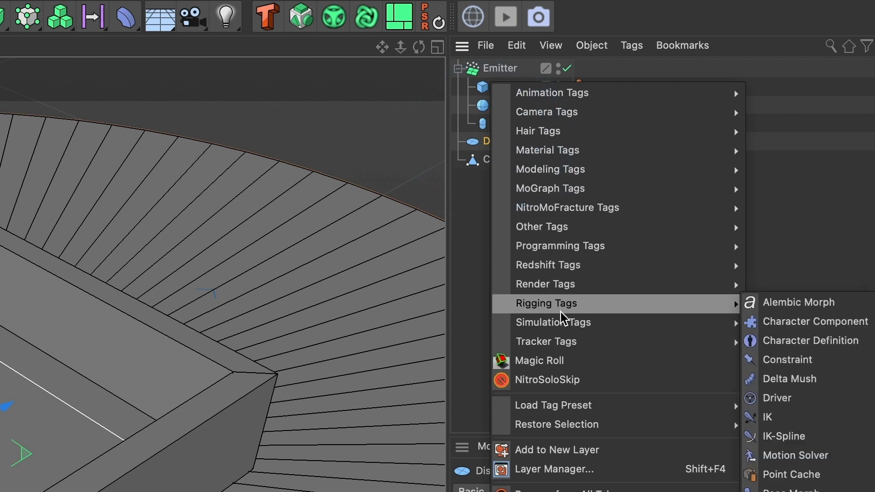
mouse_move(554, 322)
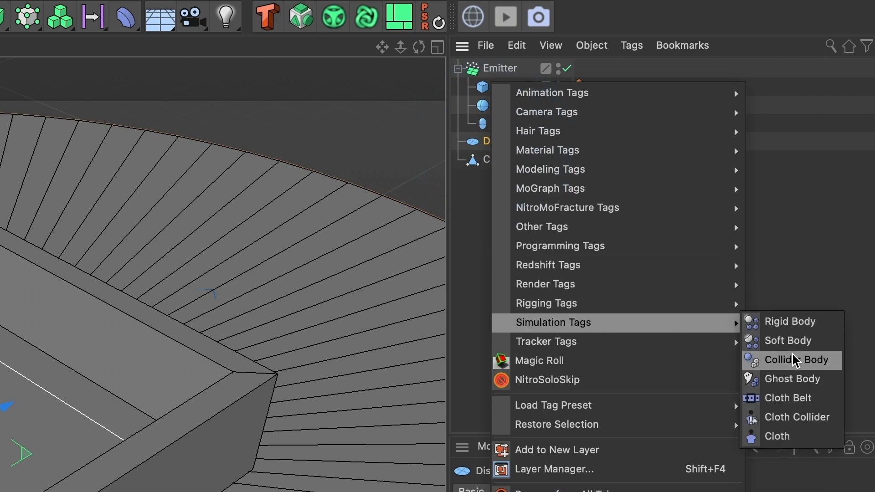
click(796, 360)
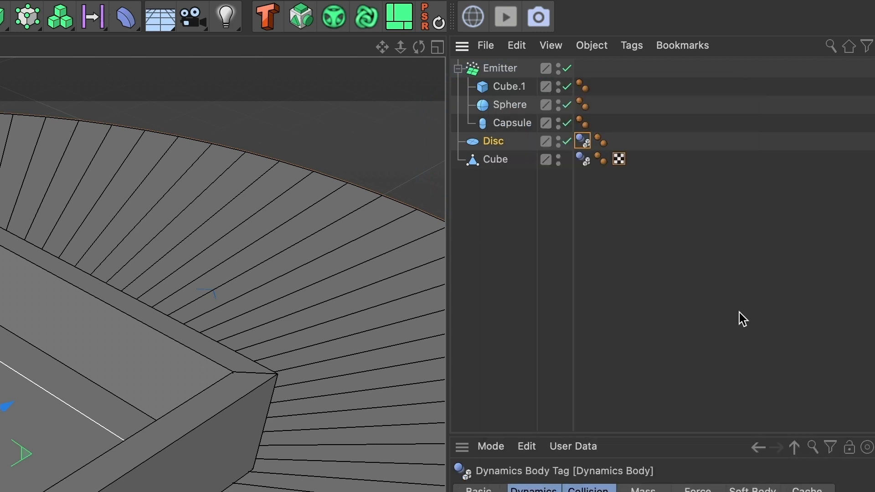
mouse_move(491, 69)
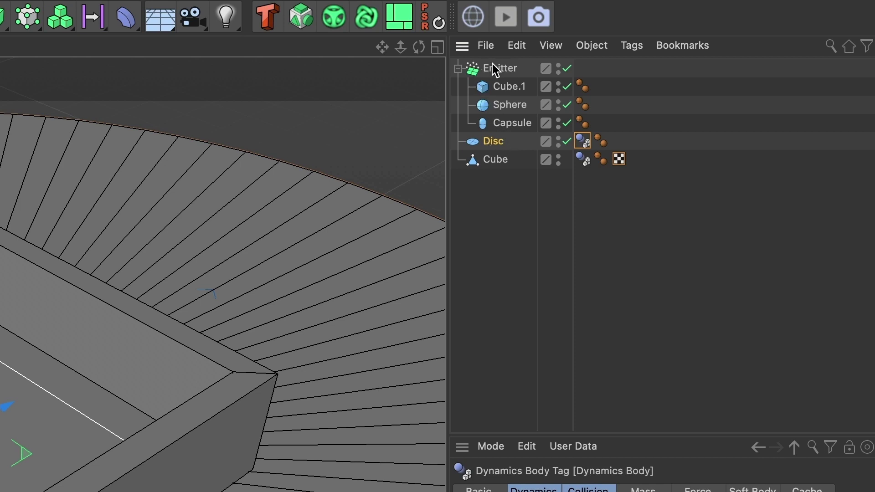
Step: Give the Emitter a Rigid Body tag, test the simulation, and rewind to start
right_click(499, 68)
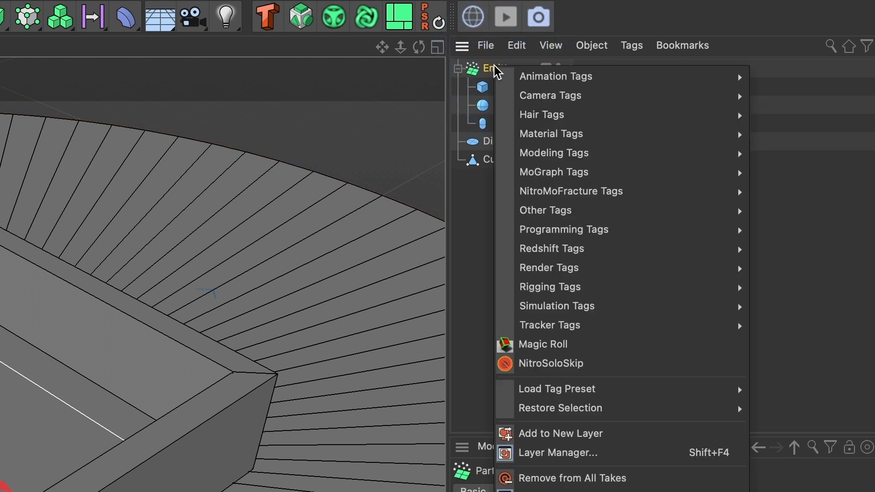
mouse_move(540, 312)
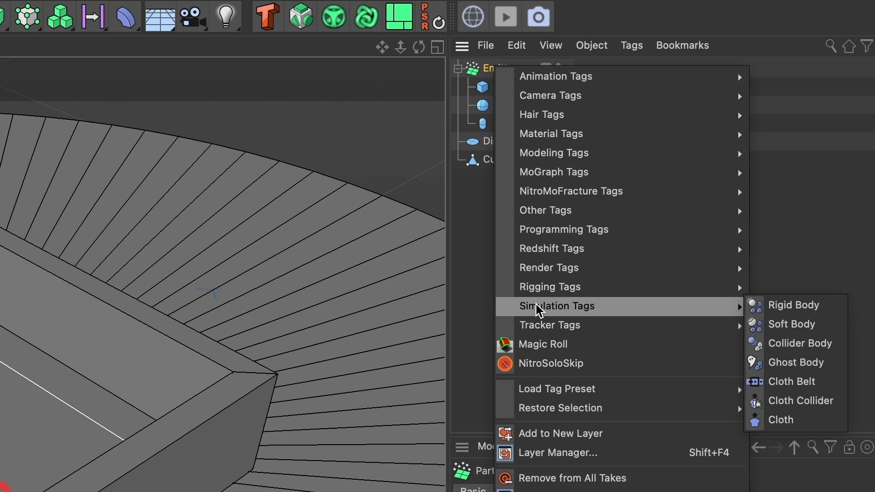
mouse_move(558, 312)
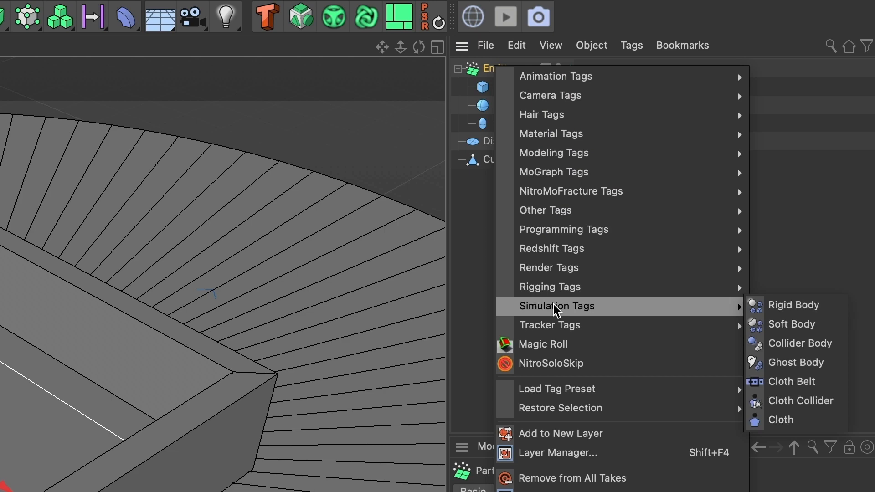
click(793, 305)
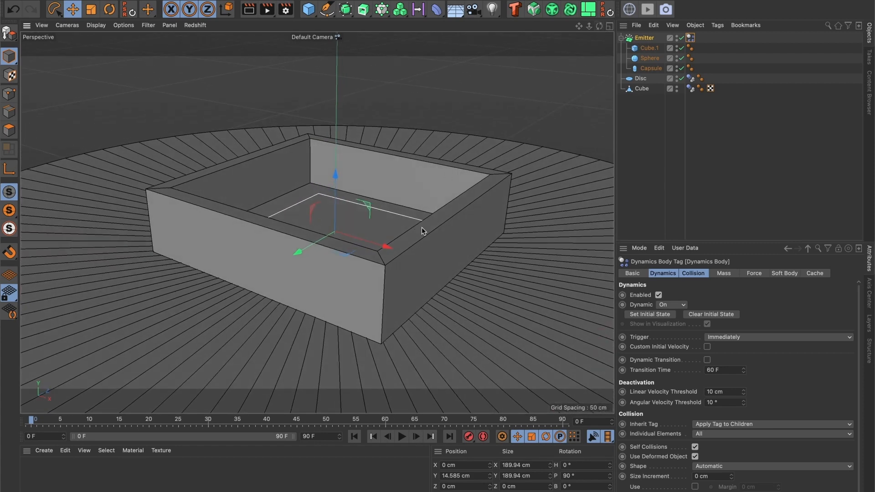
click(401, 450)
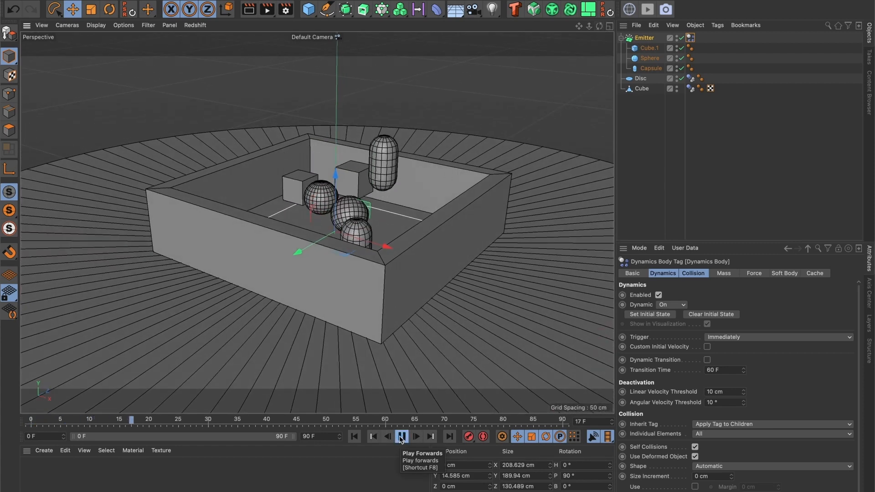
click(402, 449)
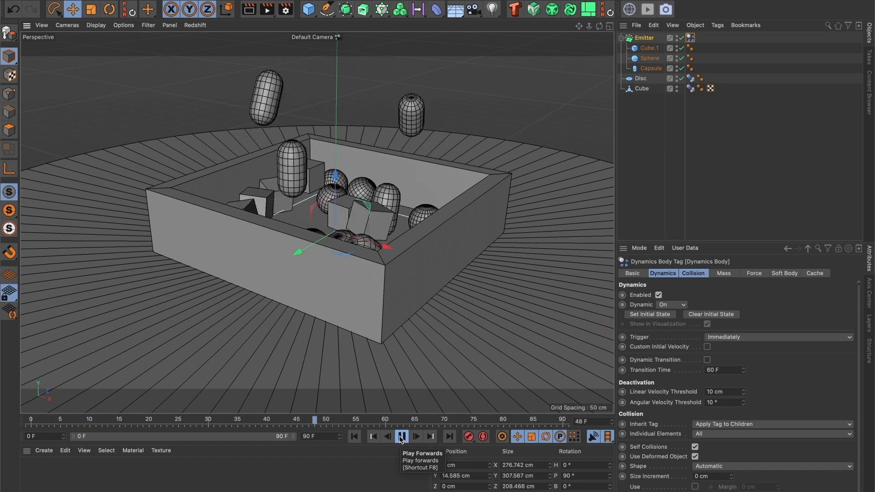
click(353, 449)
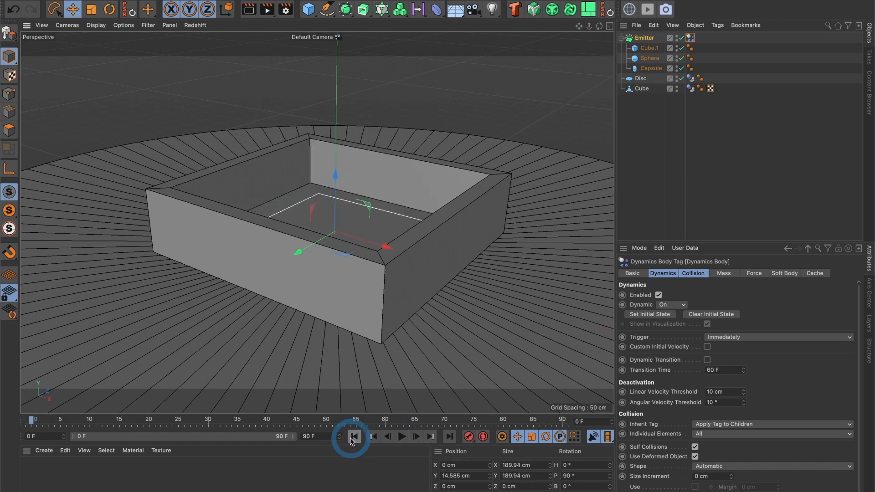
click(354, 436)
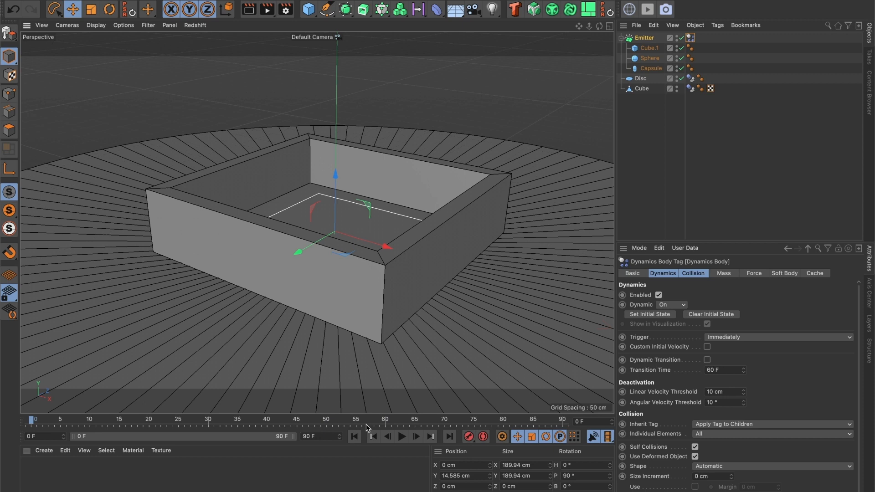
mouse_move(442, 420)
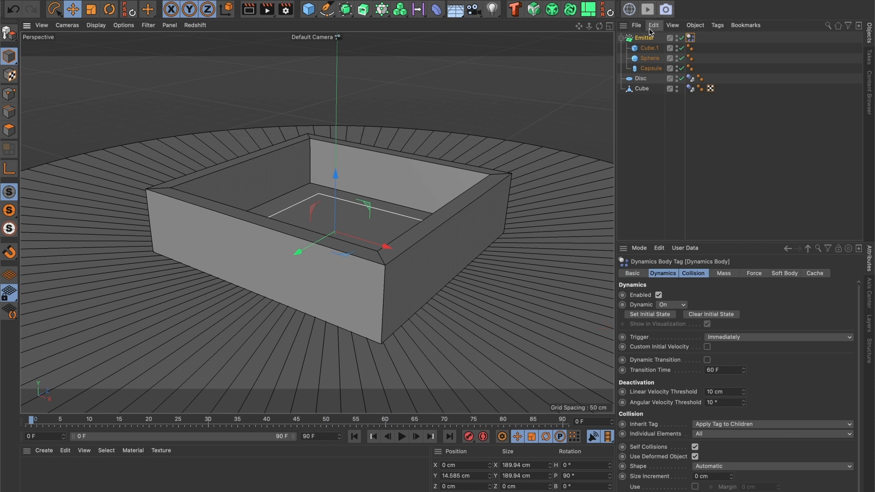
Step: Set the Emitter's editor birthrate to 50 and play the simulation to check
click(644, 38)
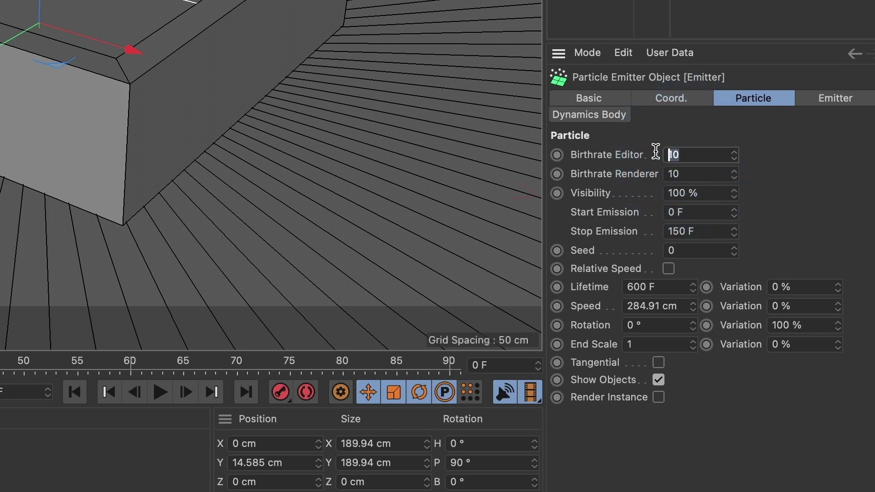
text(50)
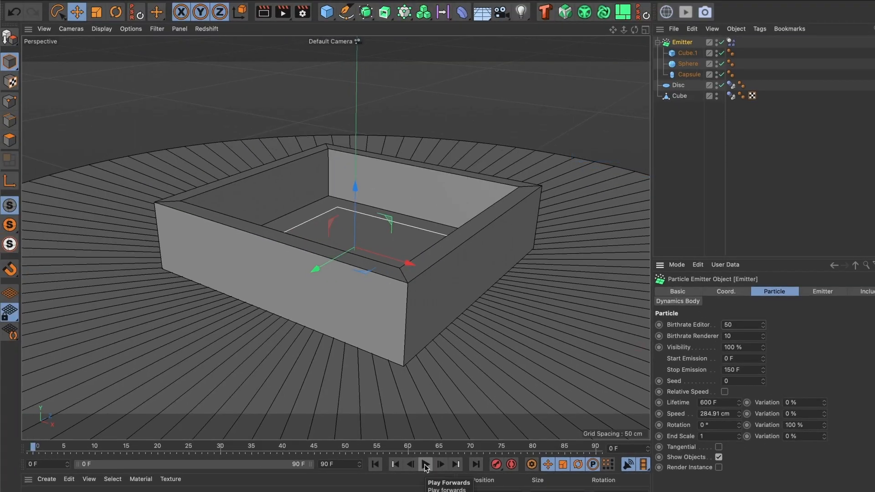
click(424, 477)
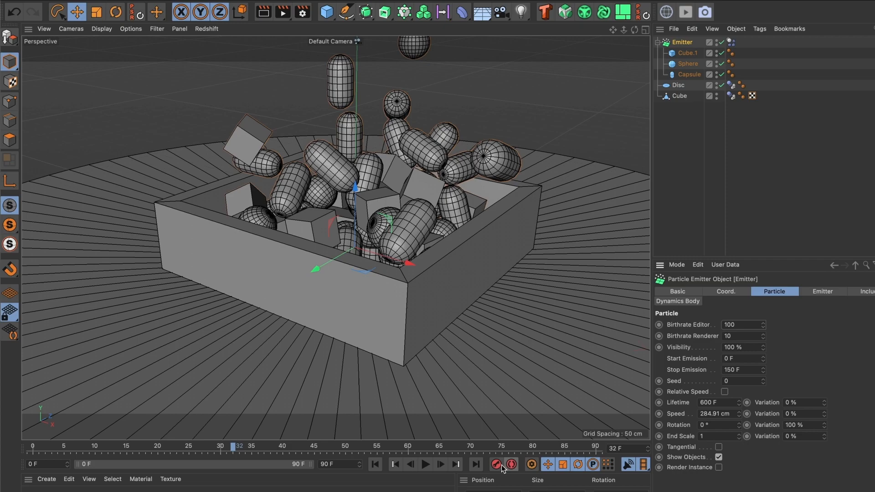
click(426, 476)
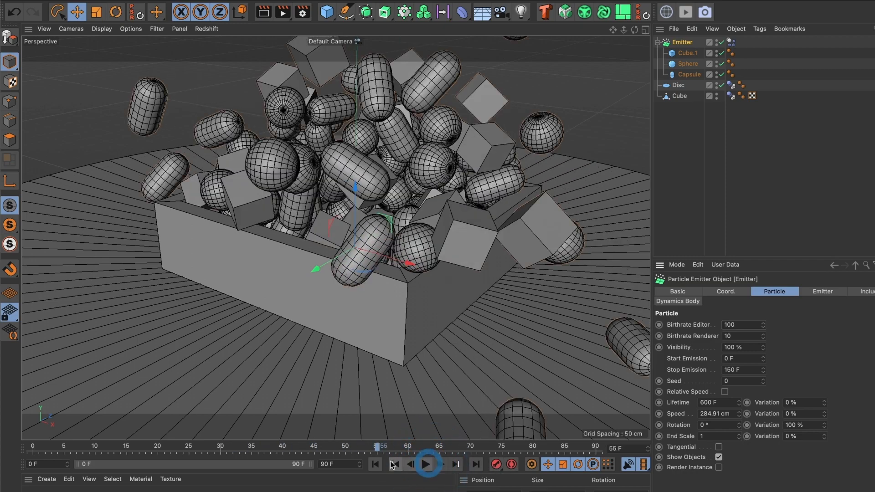
click(427, 465)
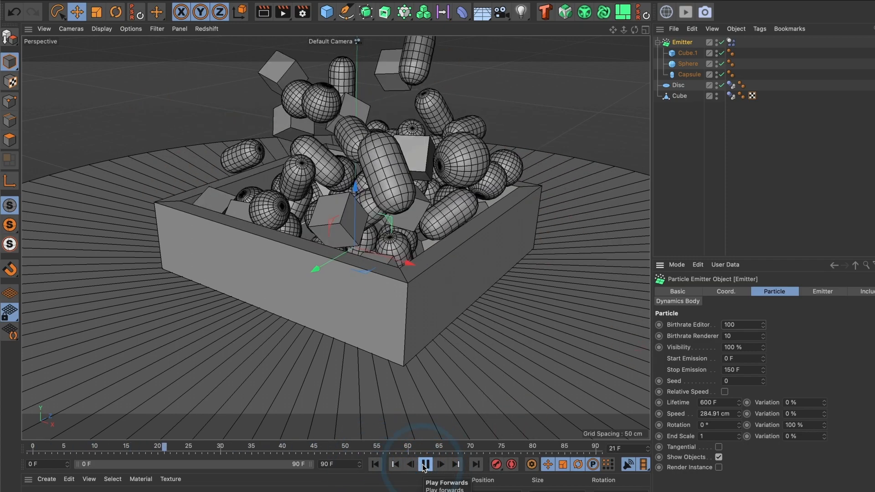
click(425, 479)
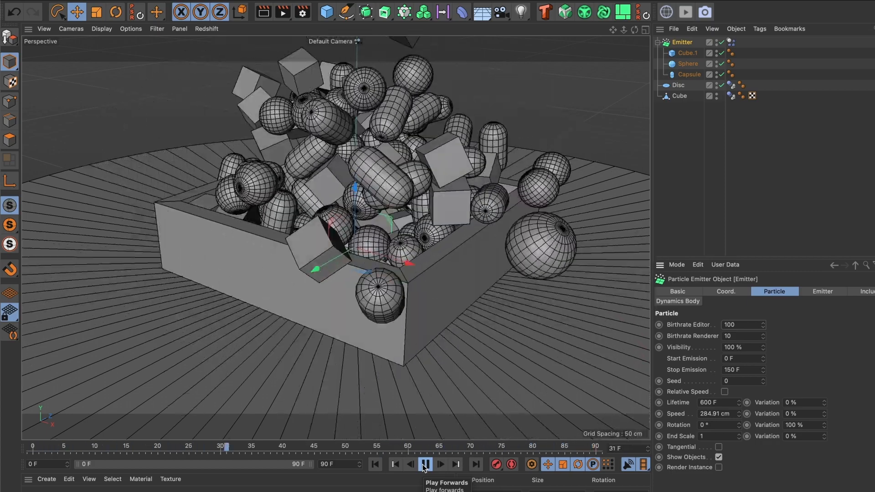
Step: Re-enter editor birthrate 50, replay from the first frame, then rewind
click(425, 465)
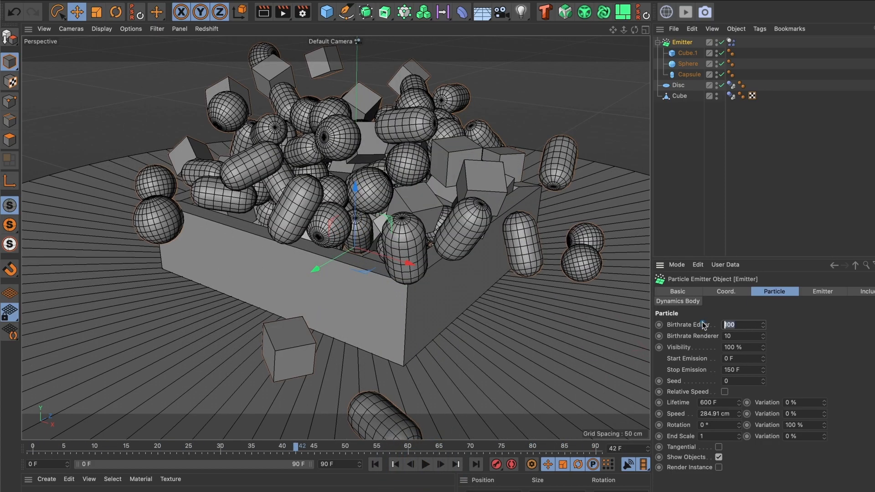
text(50)
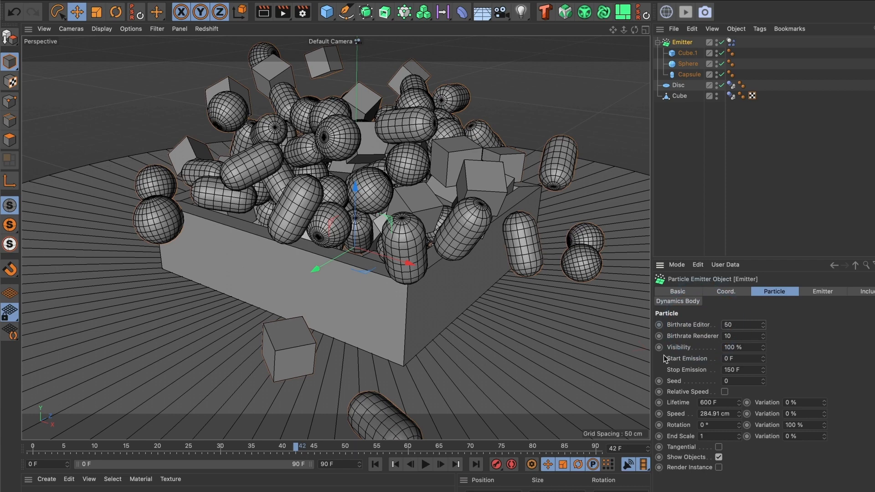
click(374, 465)
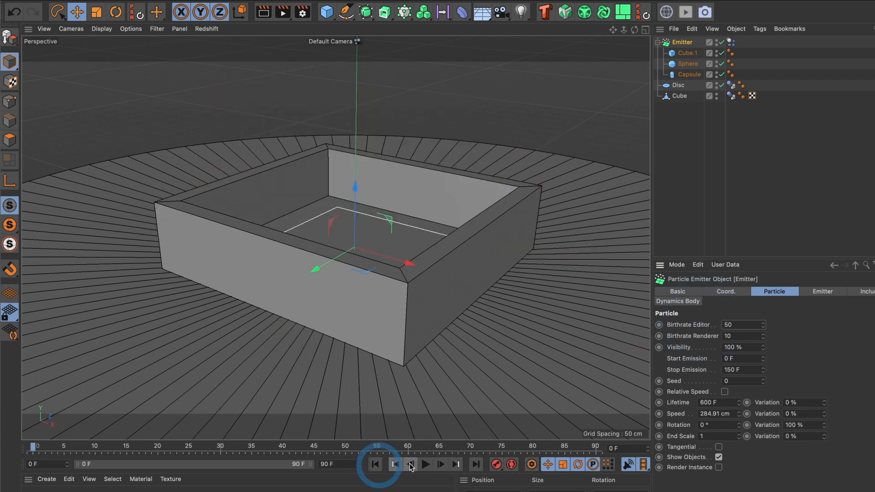
click(426, 465)
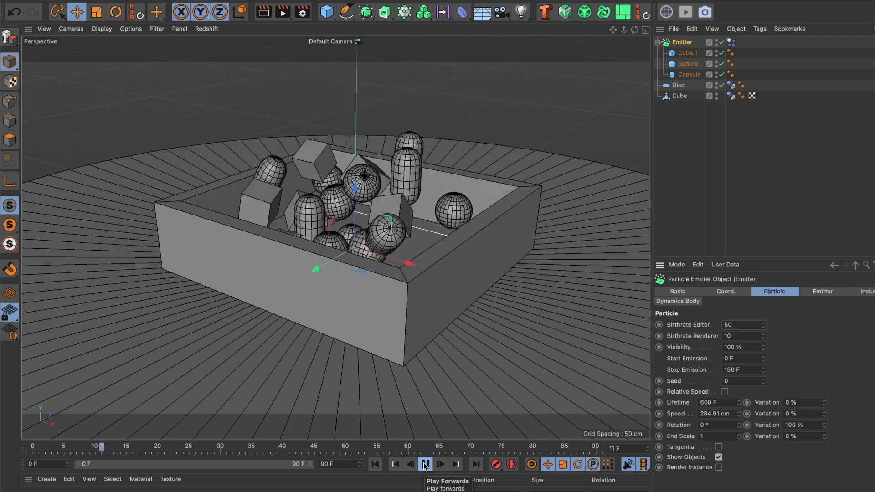
click(425, 465)
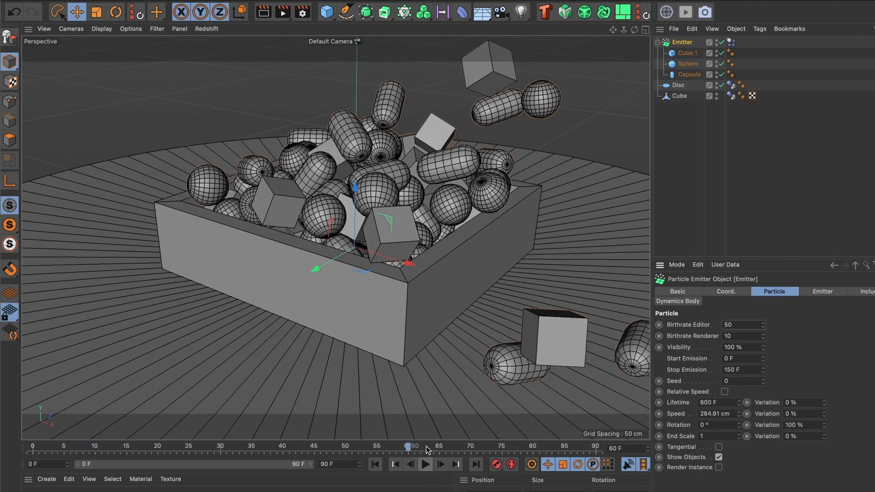
mouse_move(376, 465)
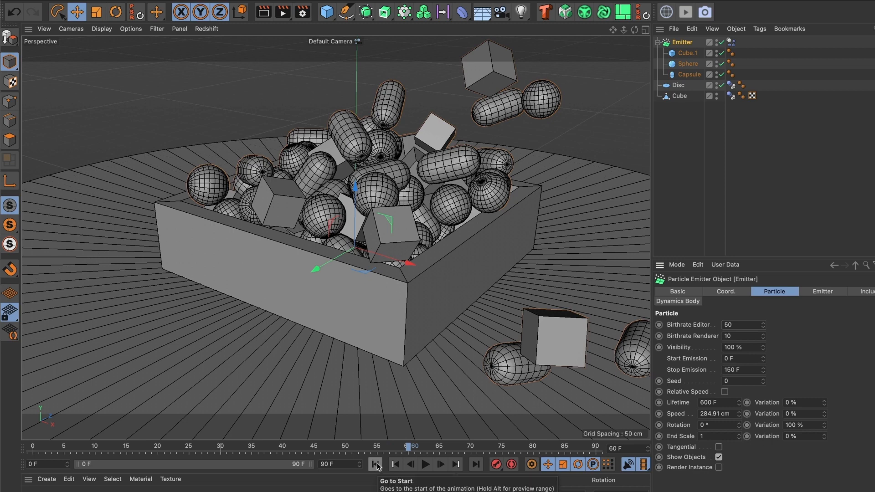
click(375, 478)
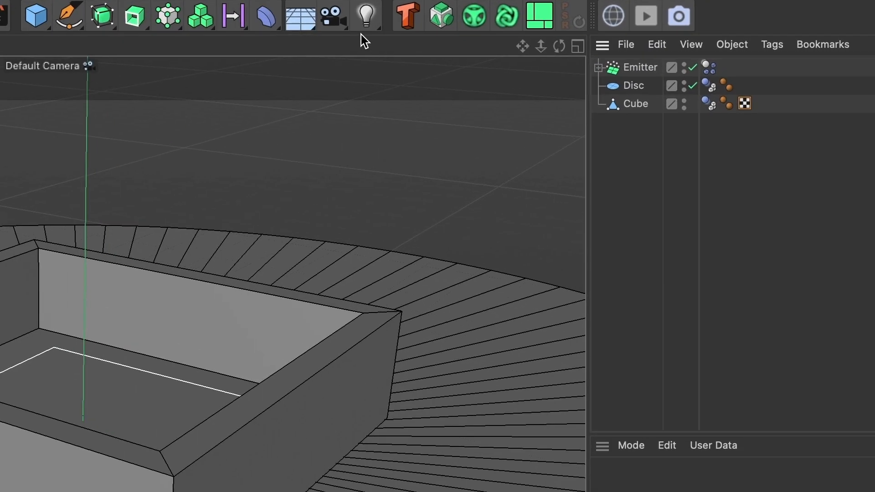
Step: Add a standard Camera object from the toolbar camera list and adjust it
click(331, 15)
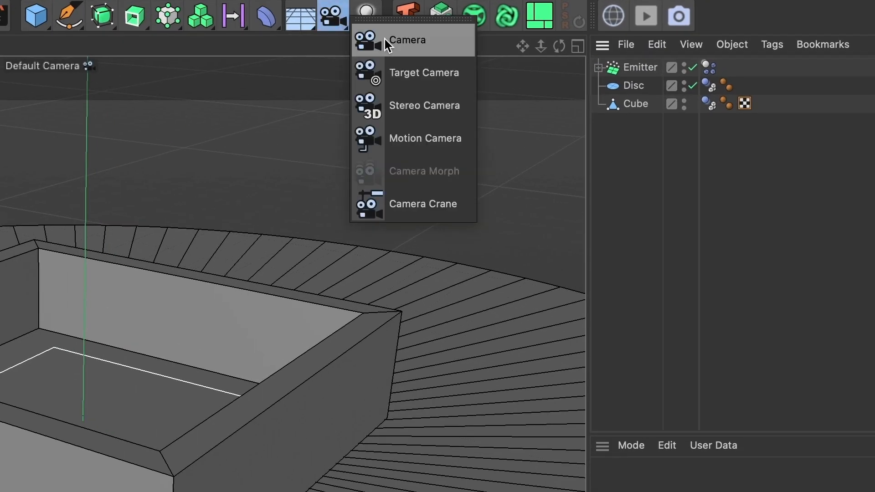
click(410, 40)
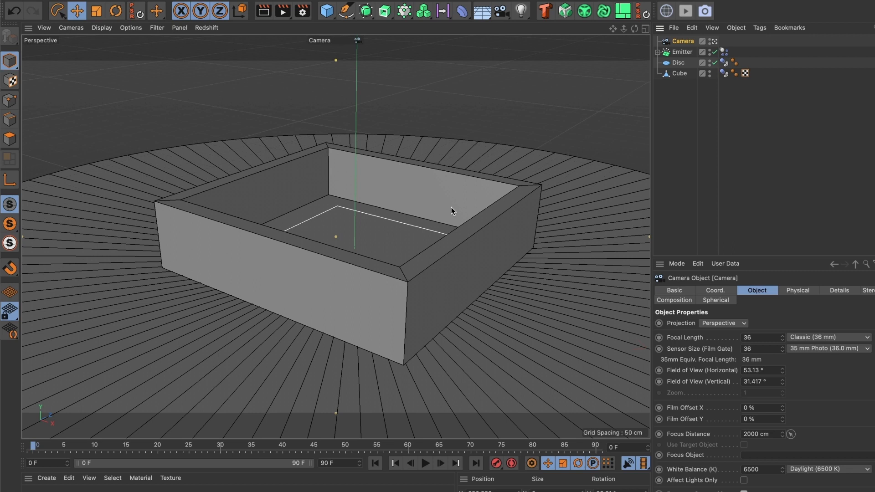
mouse_move(378, 261)
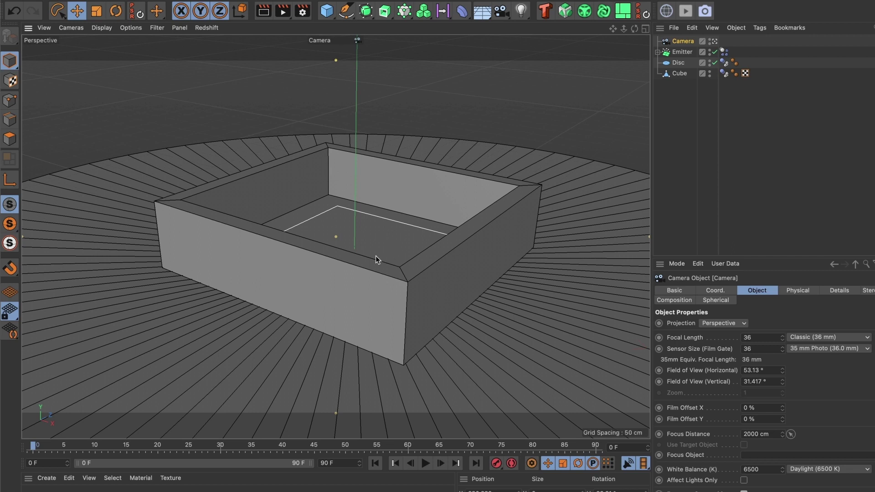
mouse_move(453, 204)
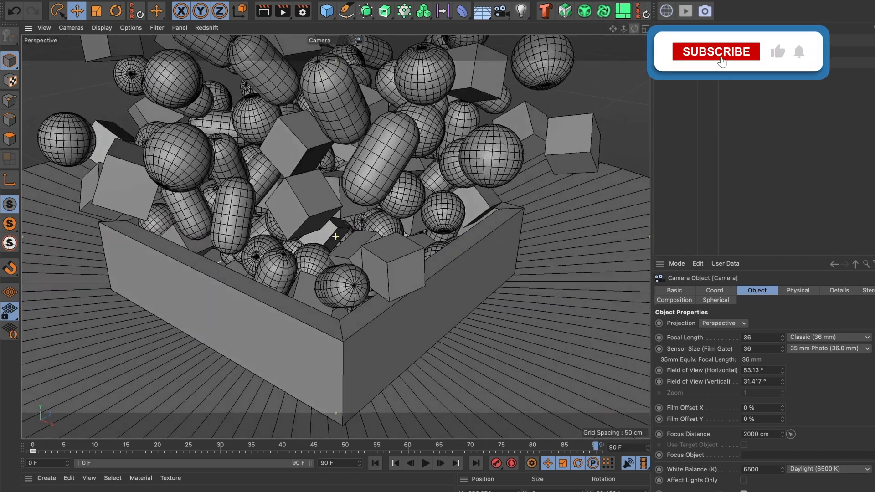
click(717, 51)
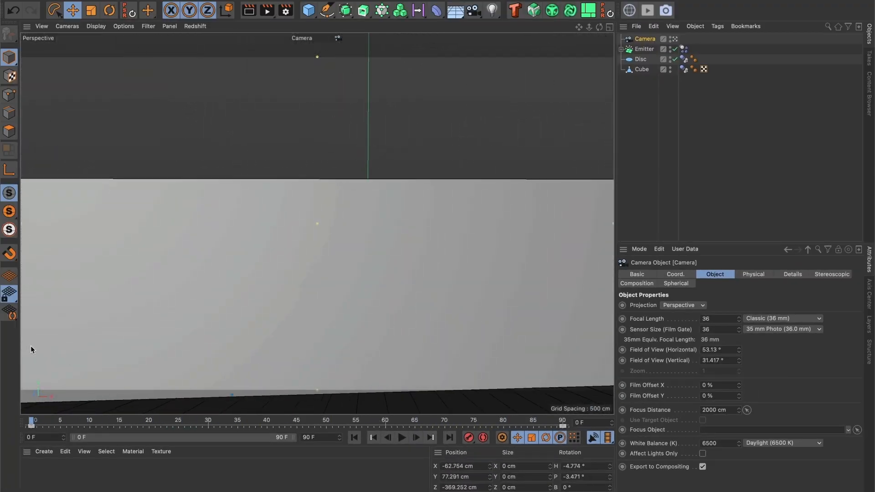
click(401, 438)
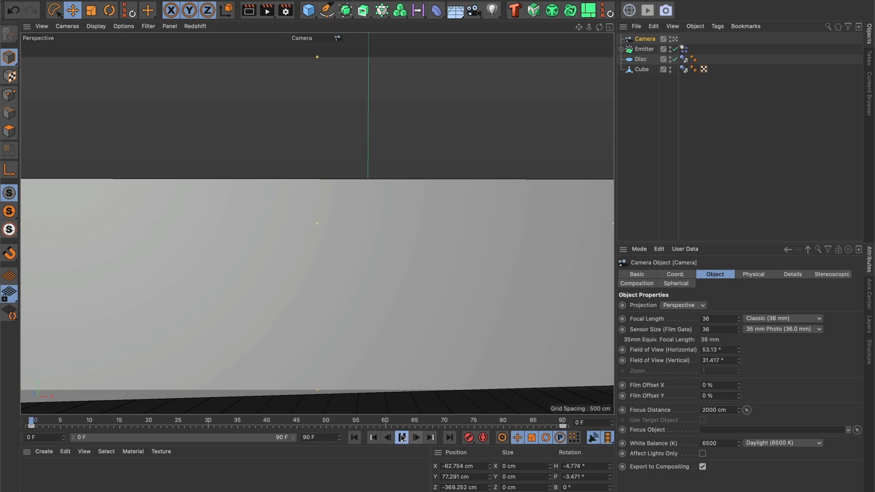
click(402, 438)
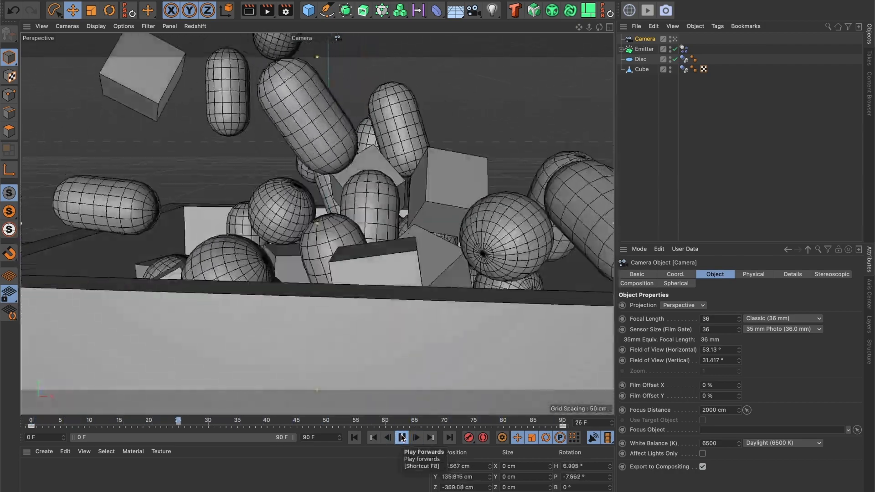
click(402, 437)
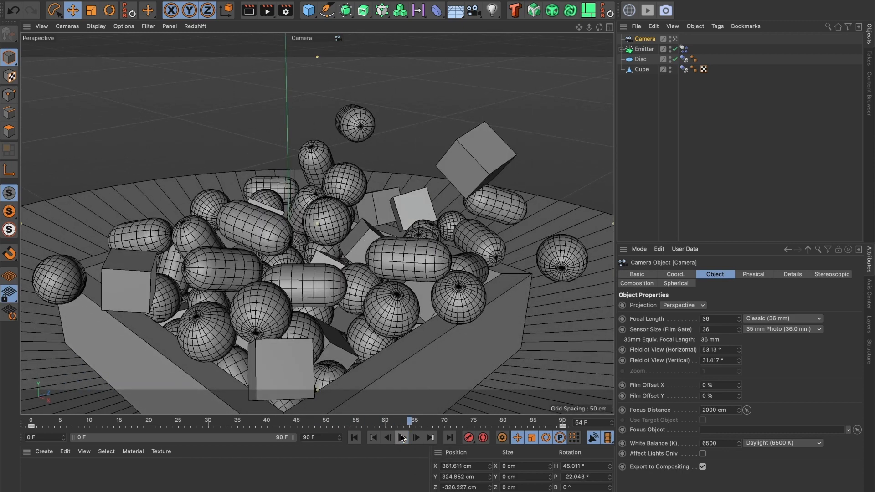
click(355, 438)
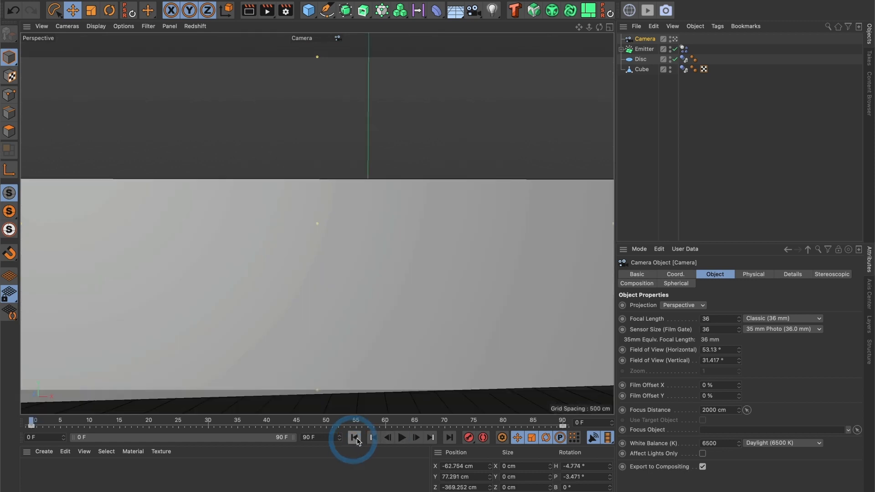
click(607, 26)
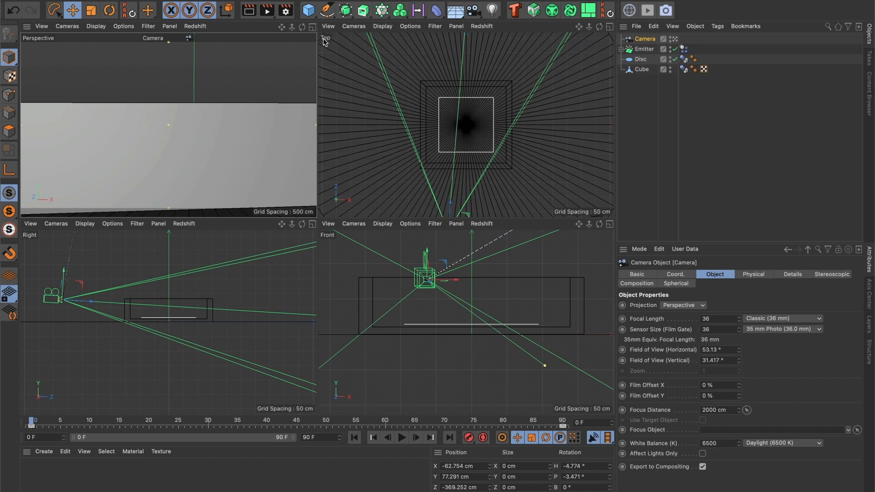
Step: Maximize the Top view, scrub the camera animation, and select the path's end key
click(609, 26)
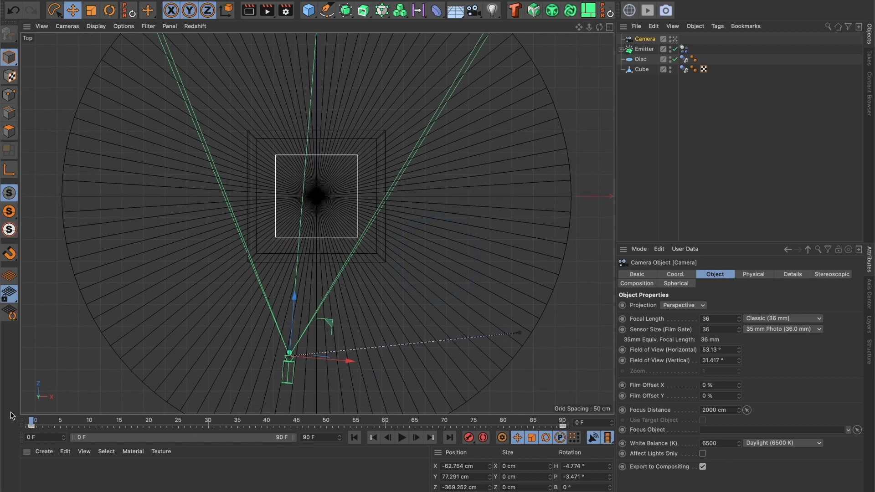
drag(33, 422, 397, 423)
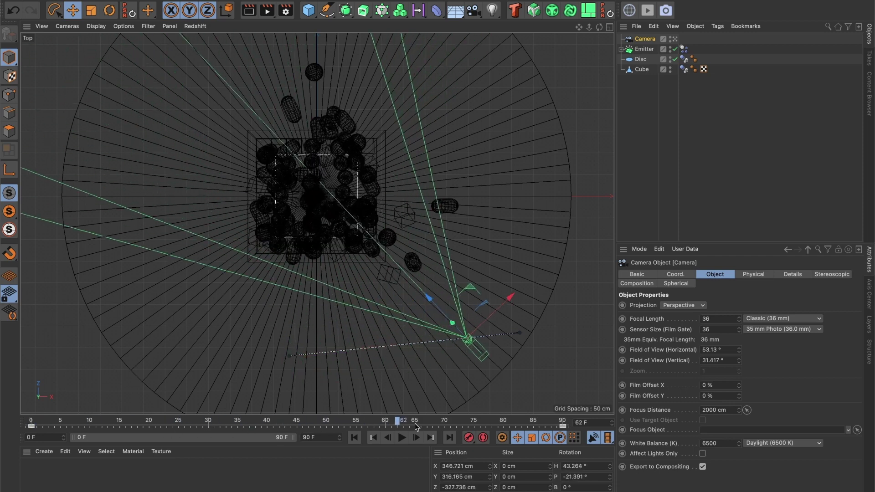
drag(397, 420, 234, 420)
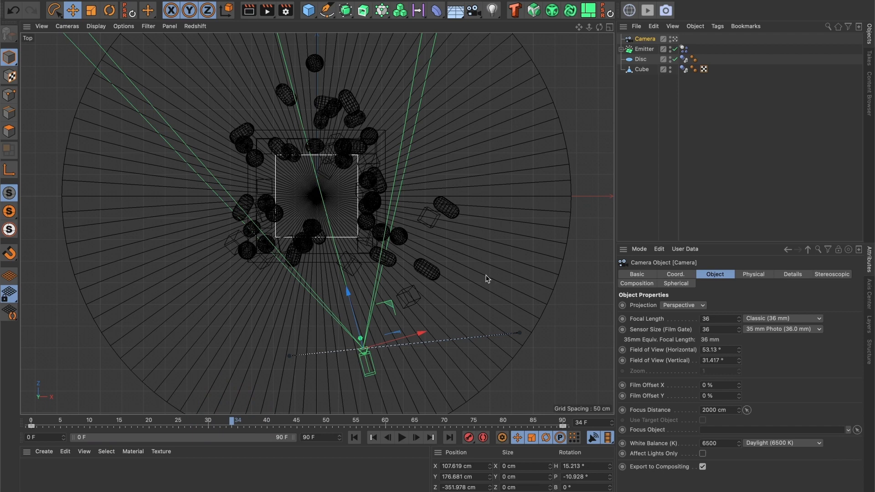
mouse_move(470, 329)
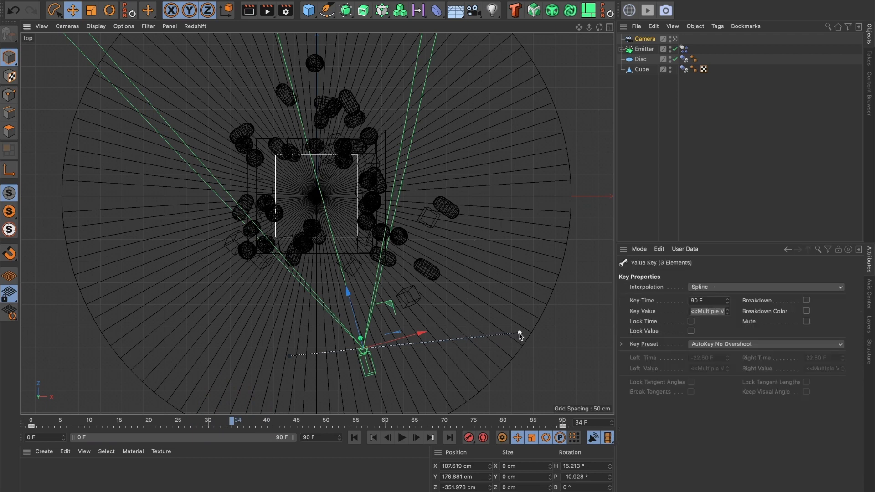
drag(519, 336, 503, 252)
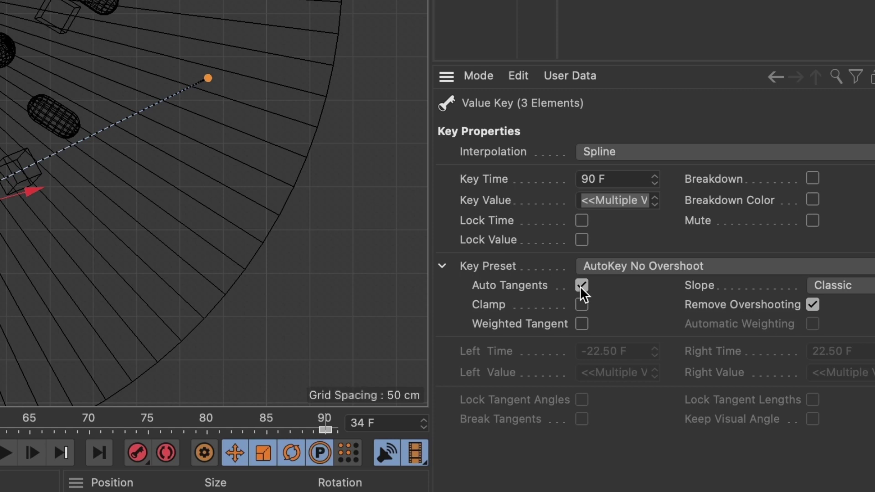
Step: Turn off Auto Tangents on the camera path's end and start keys
click(582, 286)
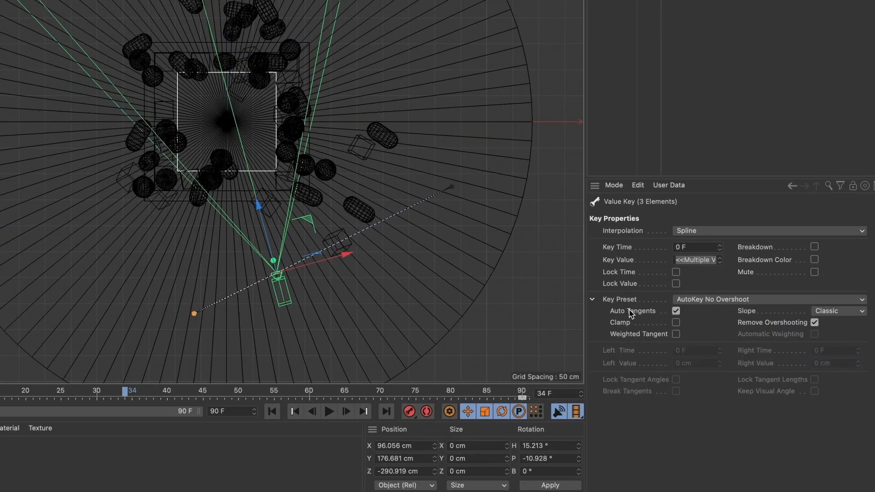
click(676, 311)
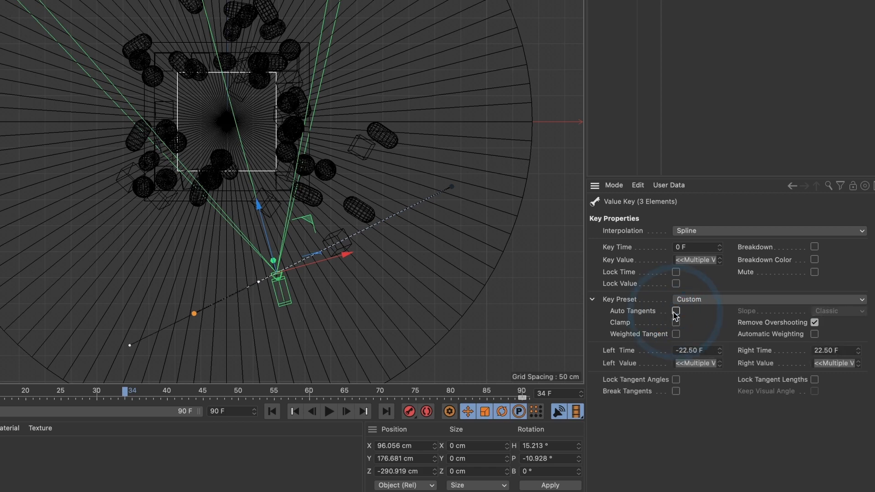
click(814, 323)
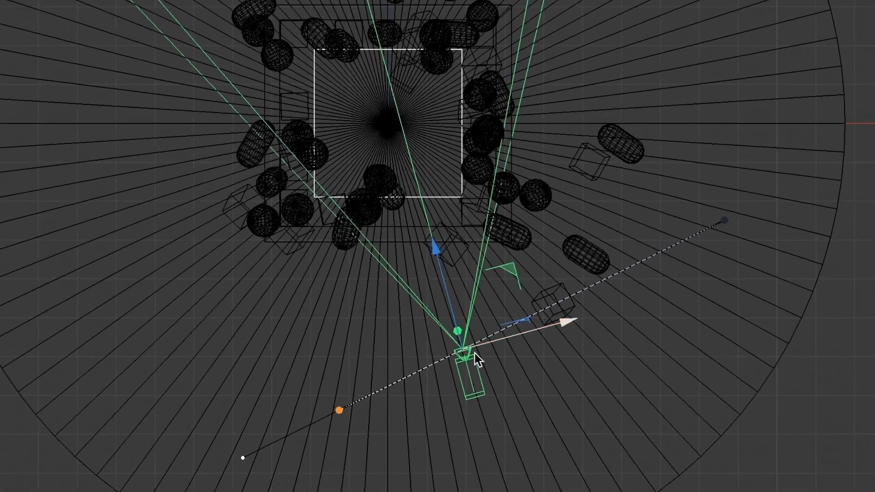
Step: Drag the start and end tangent handles into an arc, then rewind to frame 0
drag(477, 360, 238, 443)
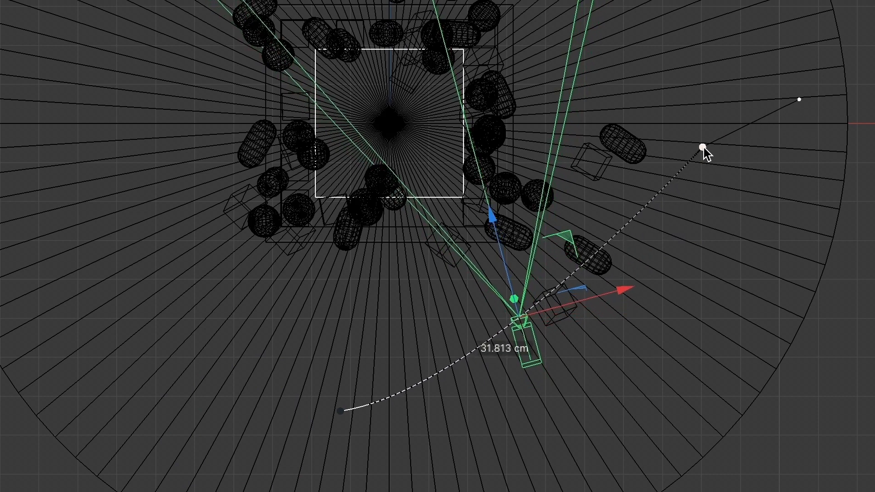
drag(704, 147, 787, 86)
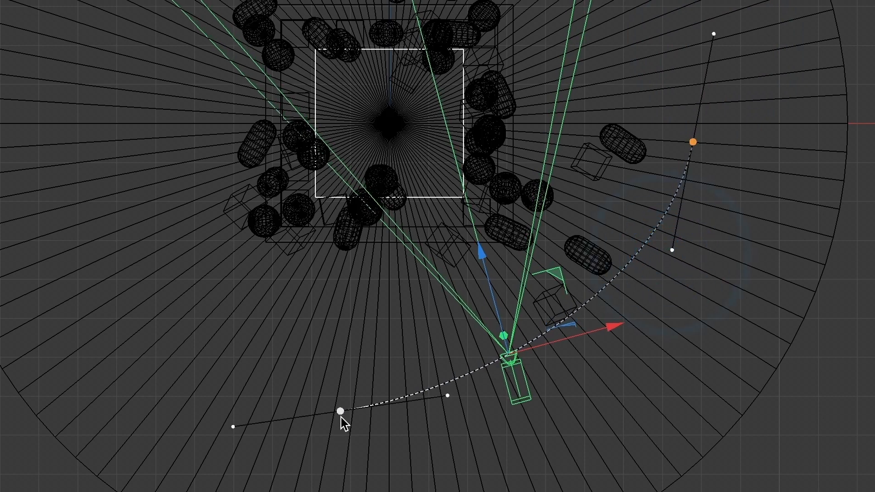
drag(340, 412, 477, 388)
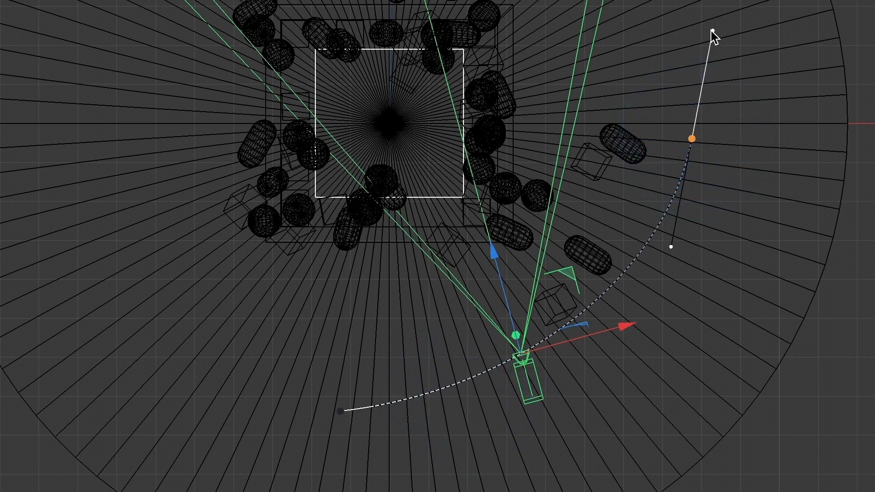
click(711, 29)
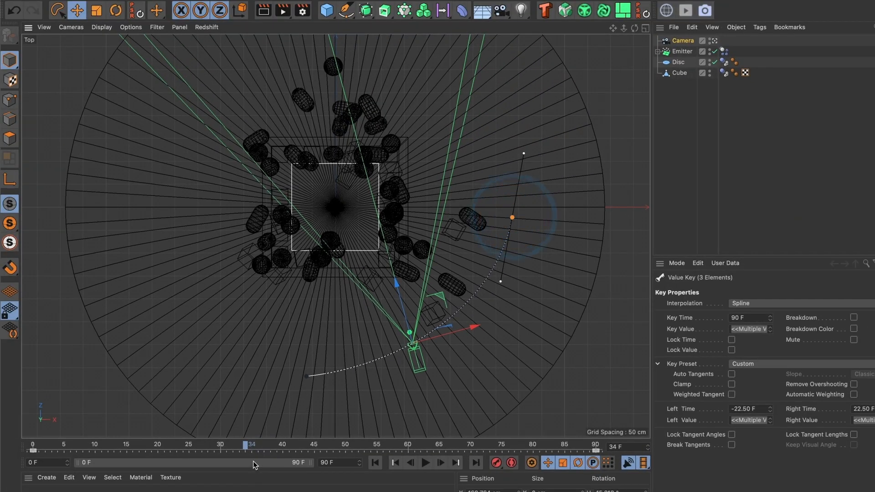
click(408, 476)
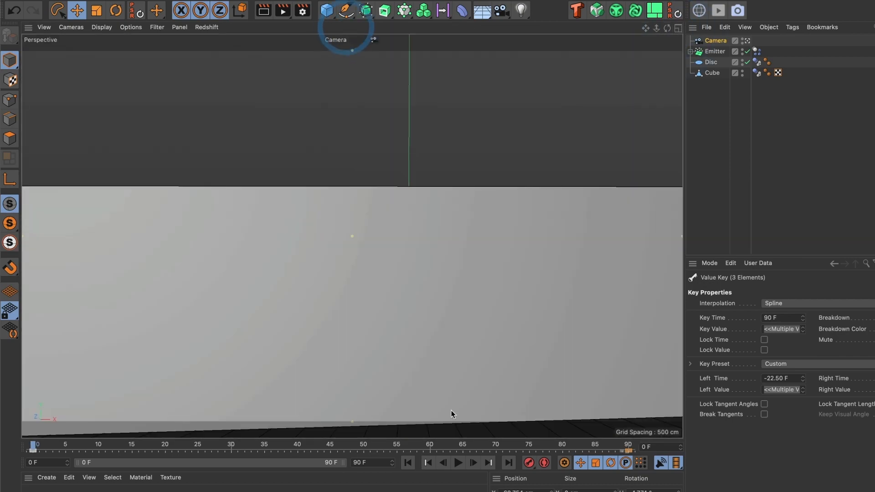
Step: Look through the camera and play the curved camera move
click(456, 463)
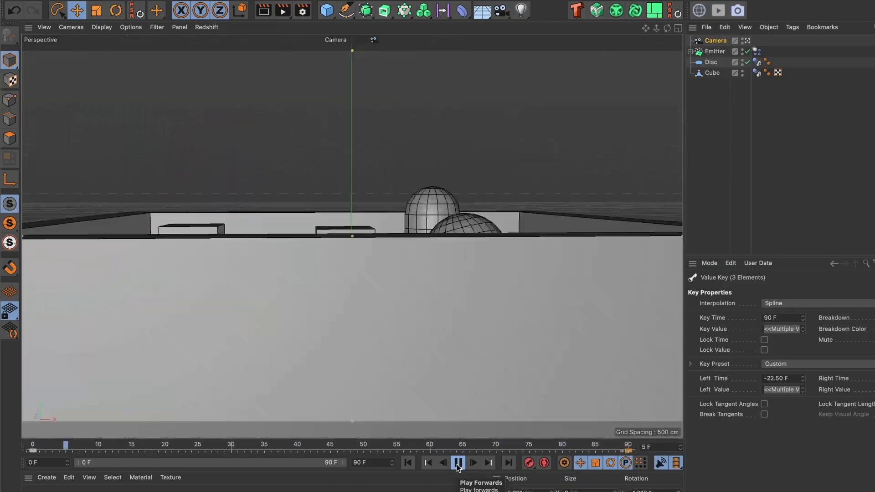
click(458, 463)
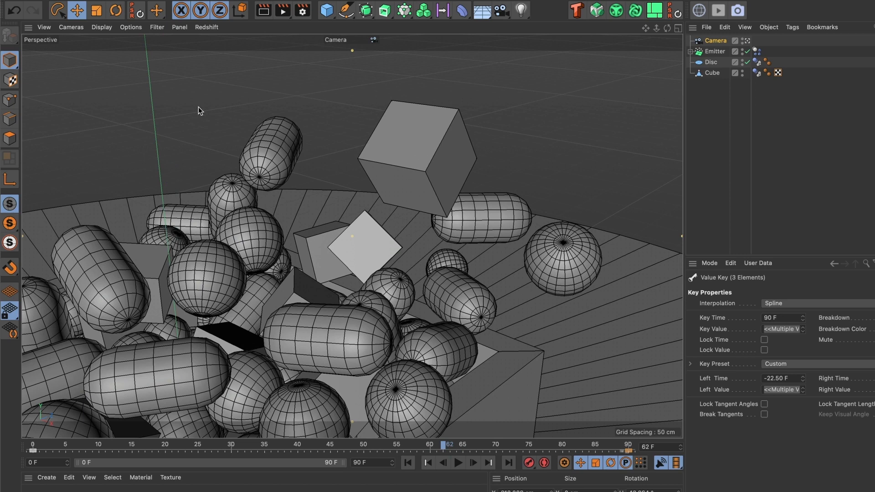
mouse_move(632, 62)
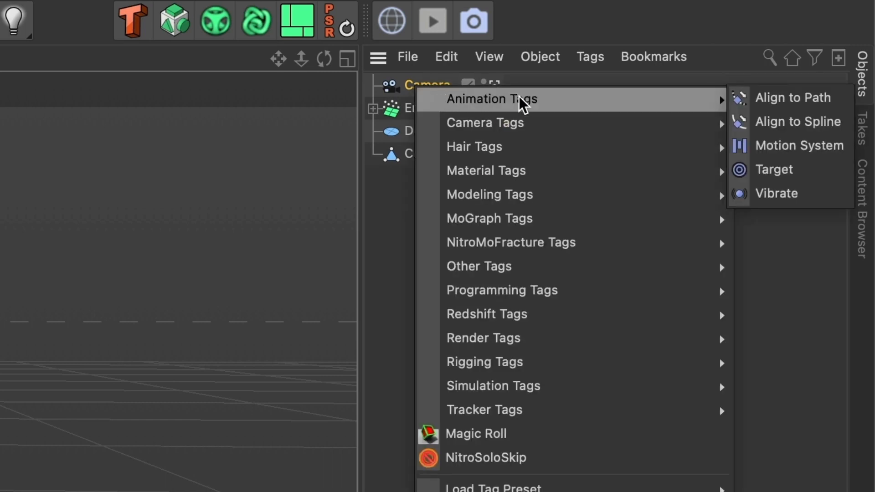
Step: Add a Target tag to the Camera and view its attributes
click(774, 170)
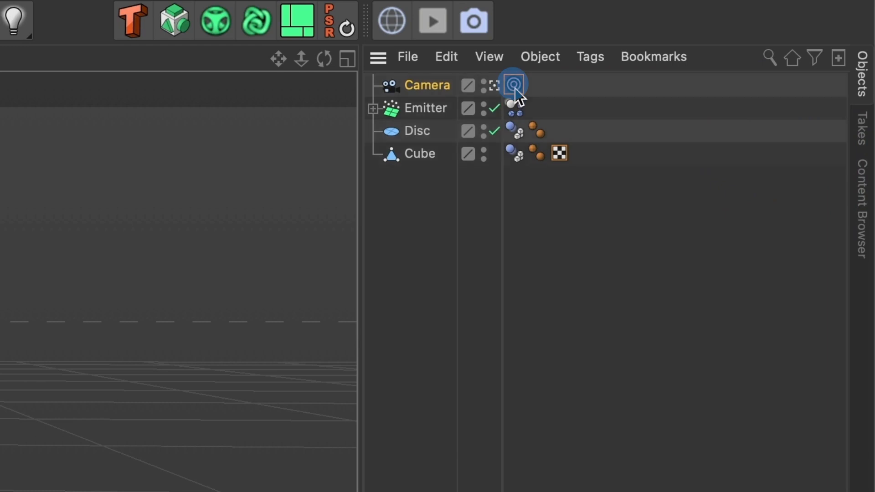
click(514, 85)
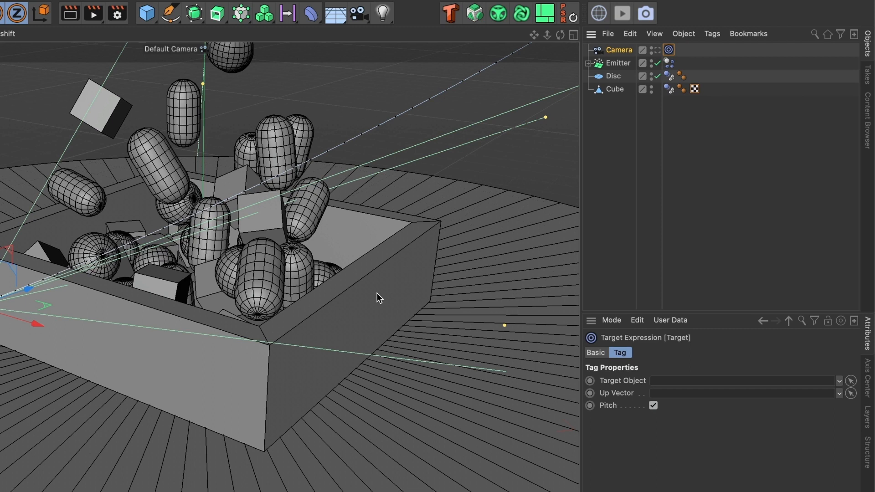
mouse_move(778, 378)
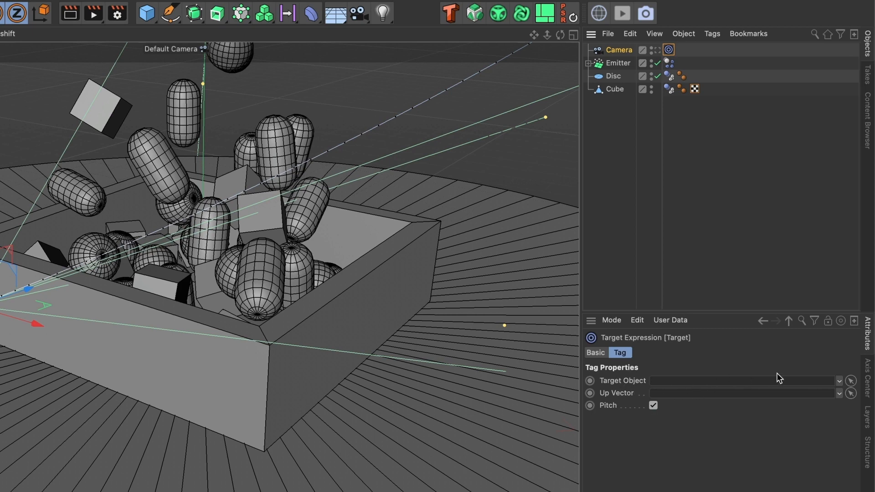
mouse_move(843, 388)
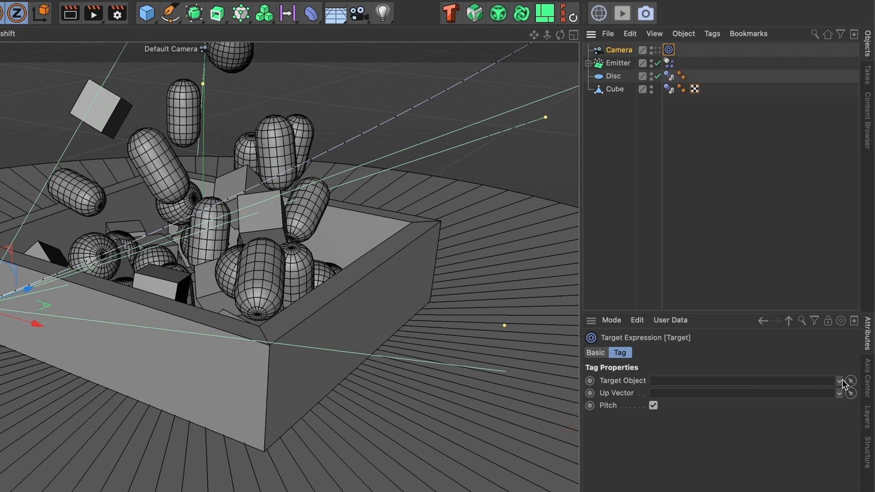
mouse_move(361, 310)
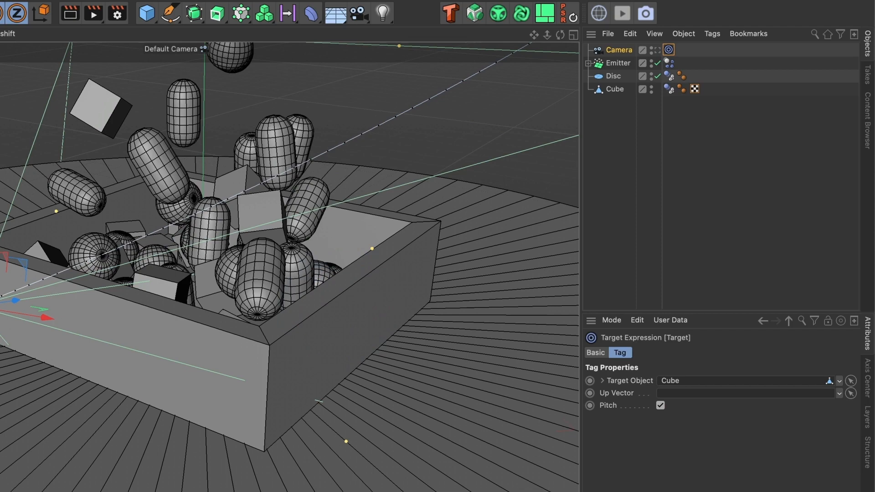
mouse_move(575, 62)
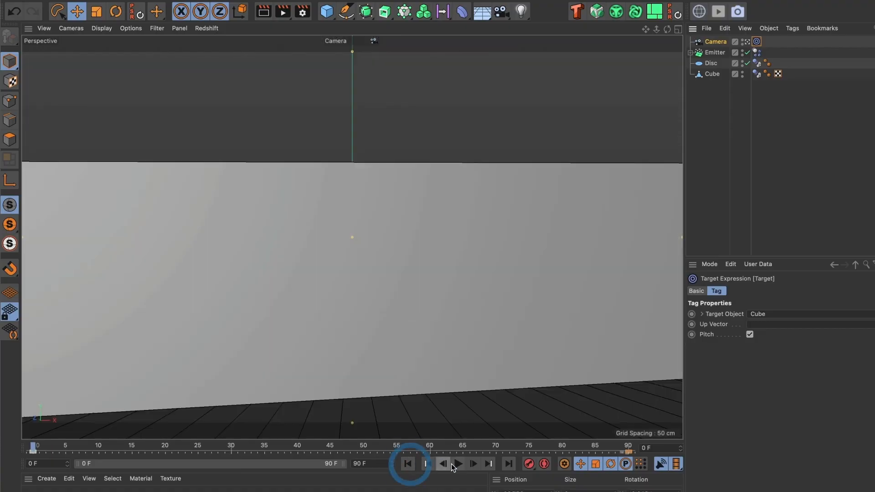
Step: Rewind to frame zero and play back the camera view tracking the Cube
click(458, 476)
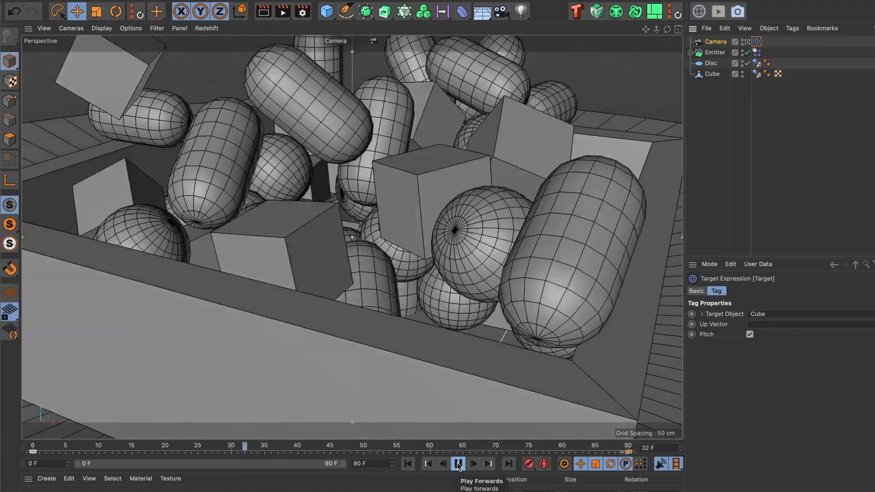
click(458, 464)
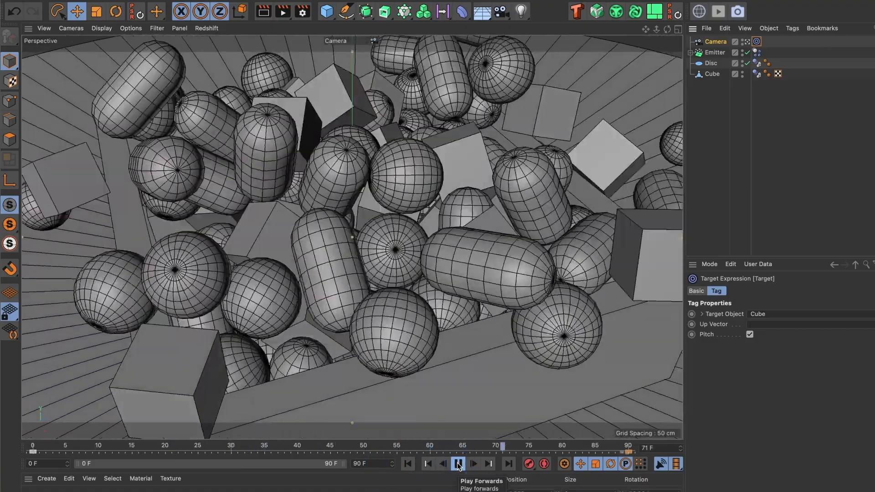